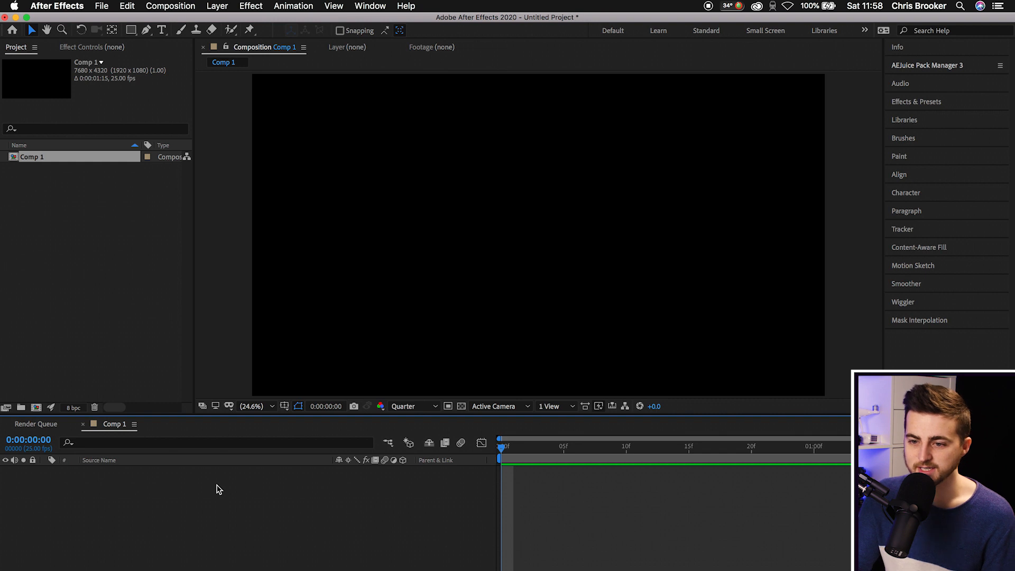
pyautogui.moveTo(299, 492)
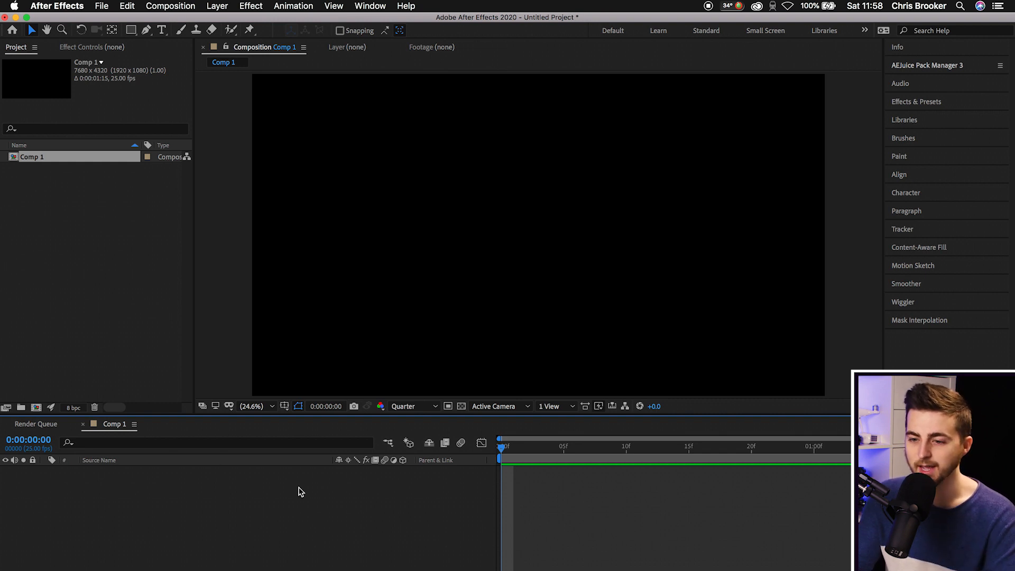
pyautogui.moveTo(225, 6)
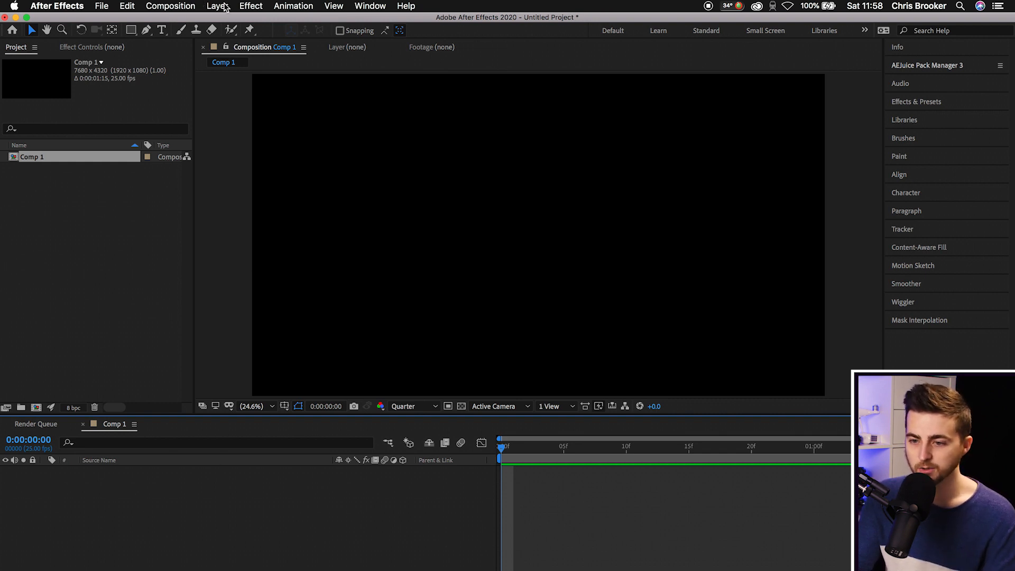
# - Create a new full-frame solid layer named Blue Solid 1 with a blue colour
pyautogui.click(217, 6)
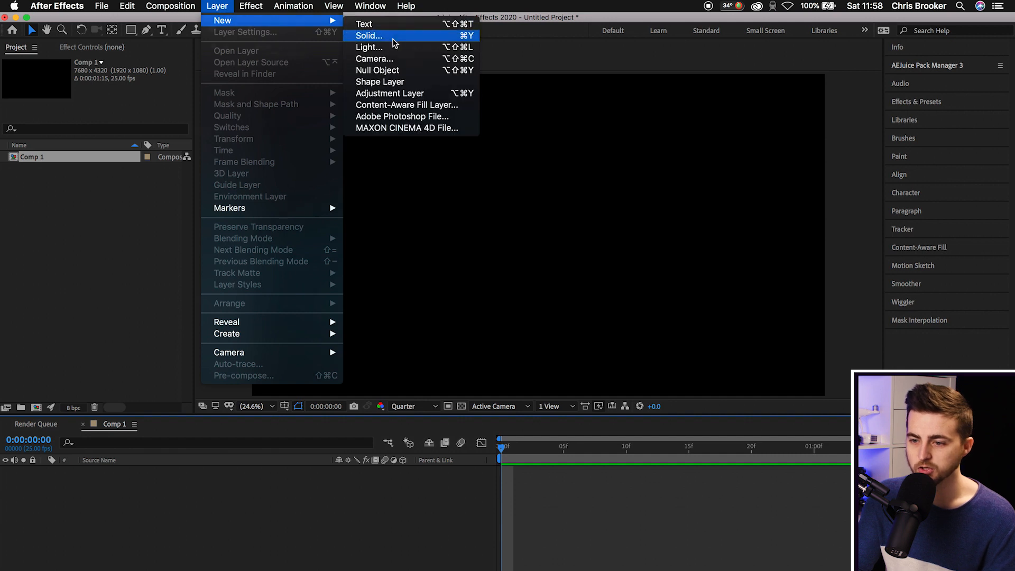
pyautogui.click(368, 35)
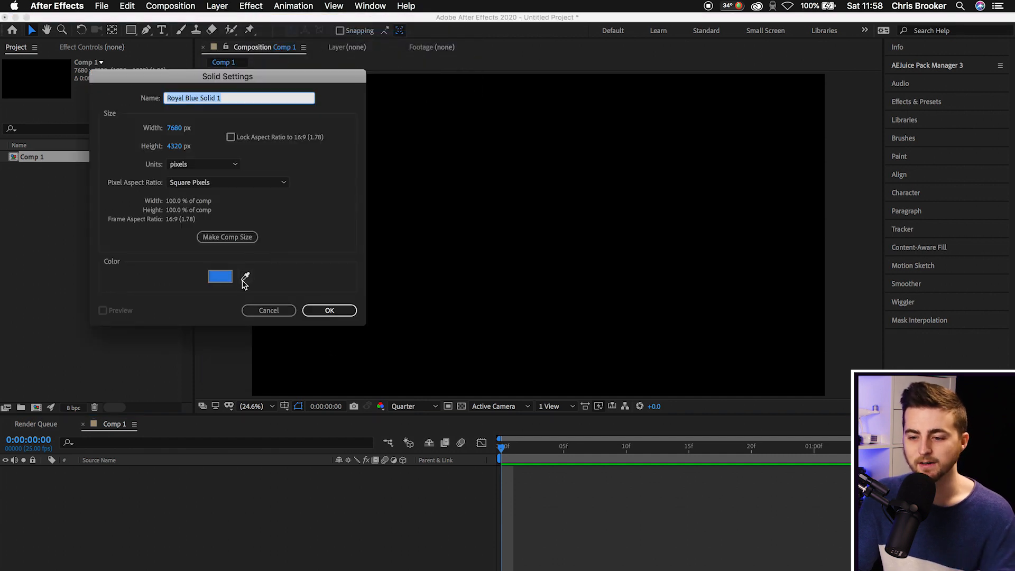
pyautogui.click(220, 277)
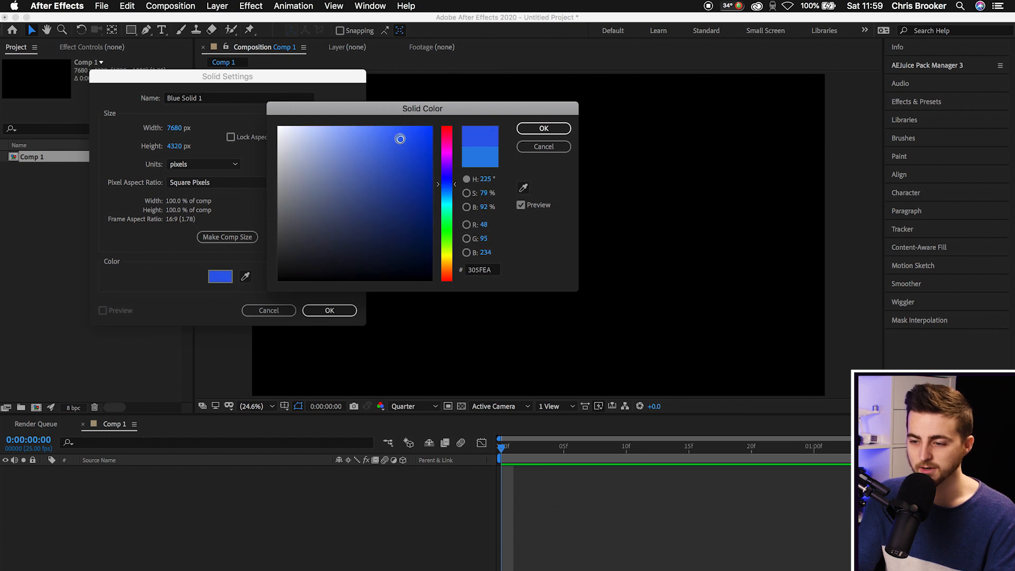
pyautogui.click(543, 128)
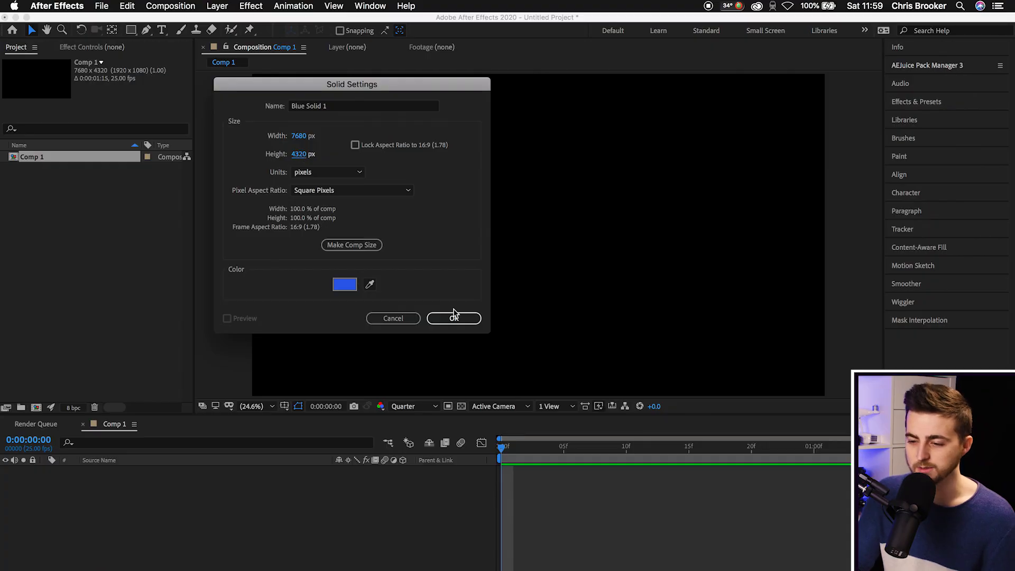
pyautogui.click(454, 318)
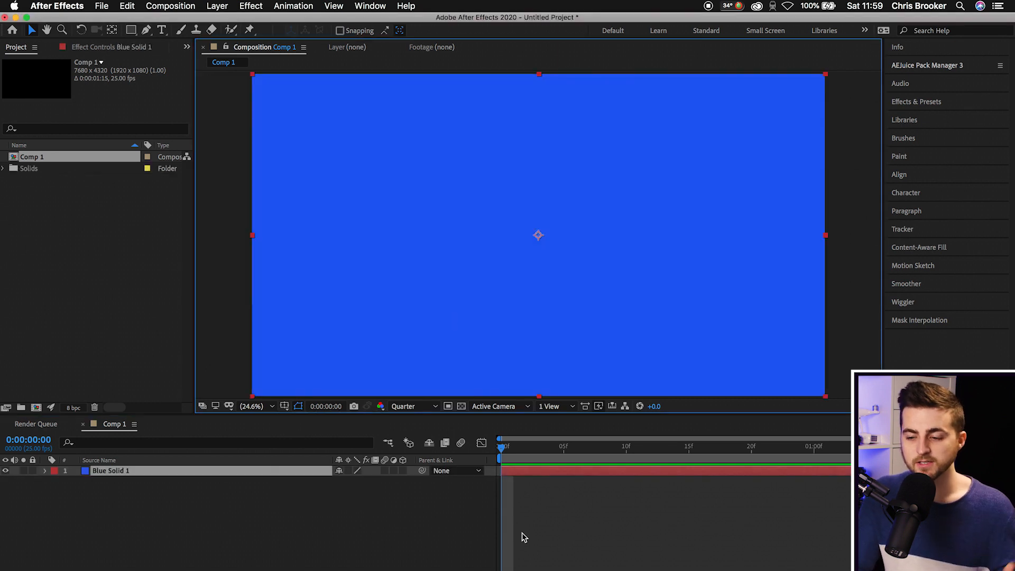
pyautogui.moveTo(306, 344)
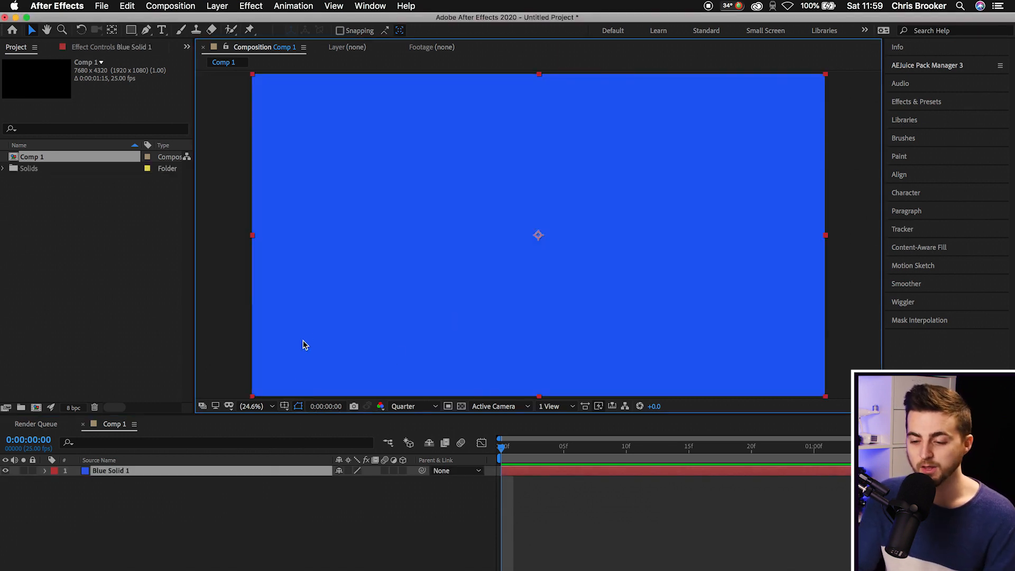
pyautogui.moveTo(284, 406)
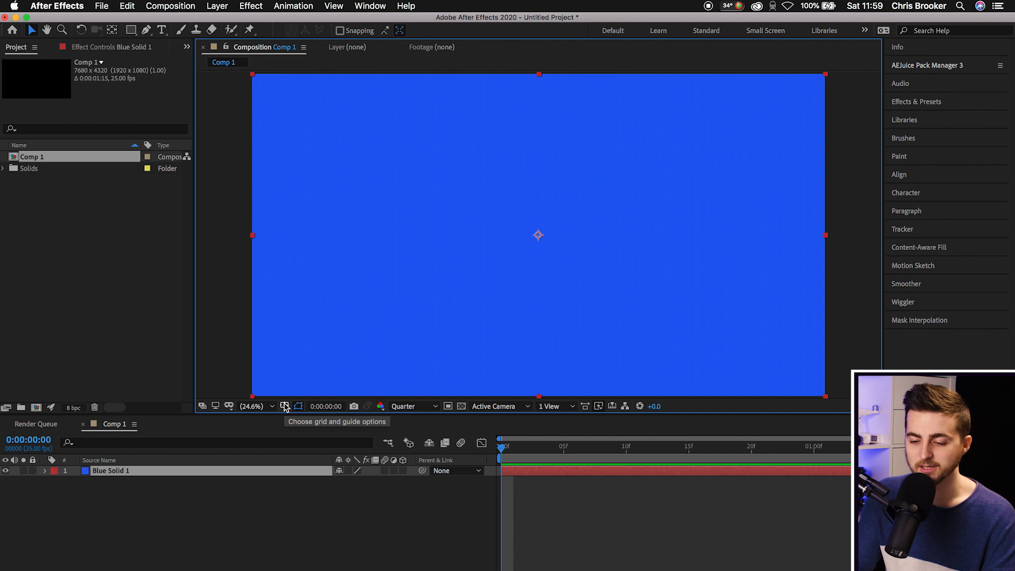
# - Enable the Grid overlay in the composition viewer
pyautogui.click(283, 406)
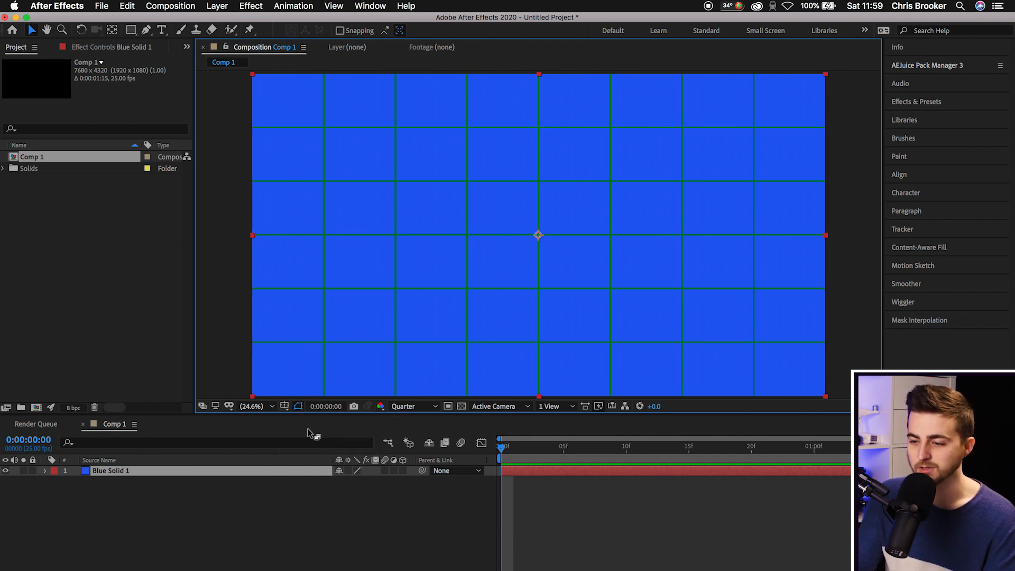
pyautogui.moveTo(437, 145)
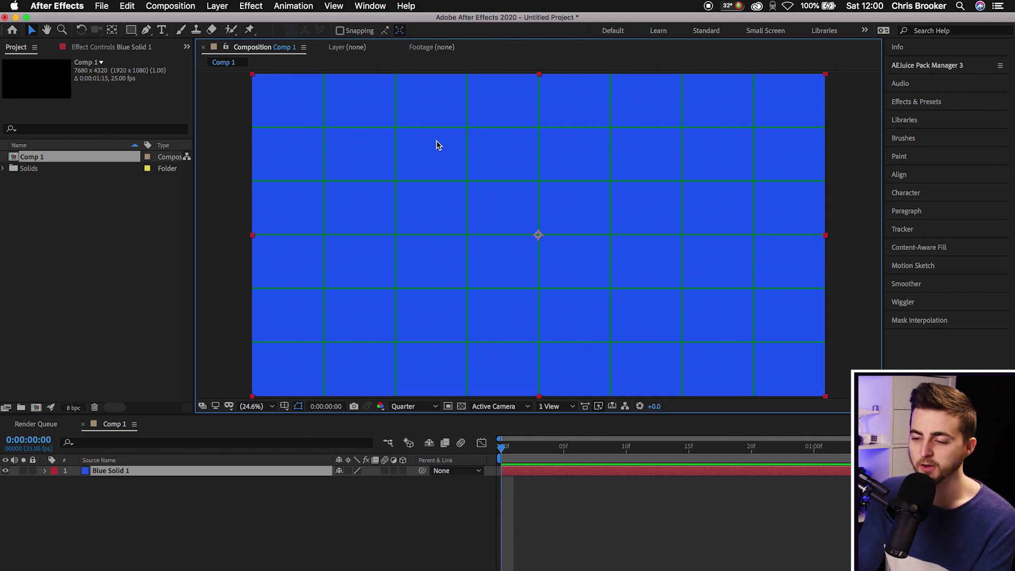
pyautogui.moveTo(401, 205)
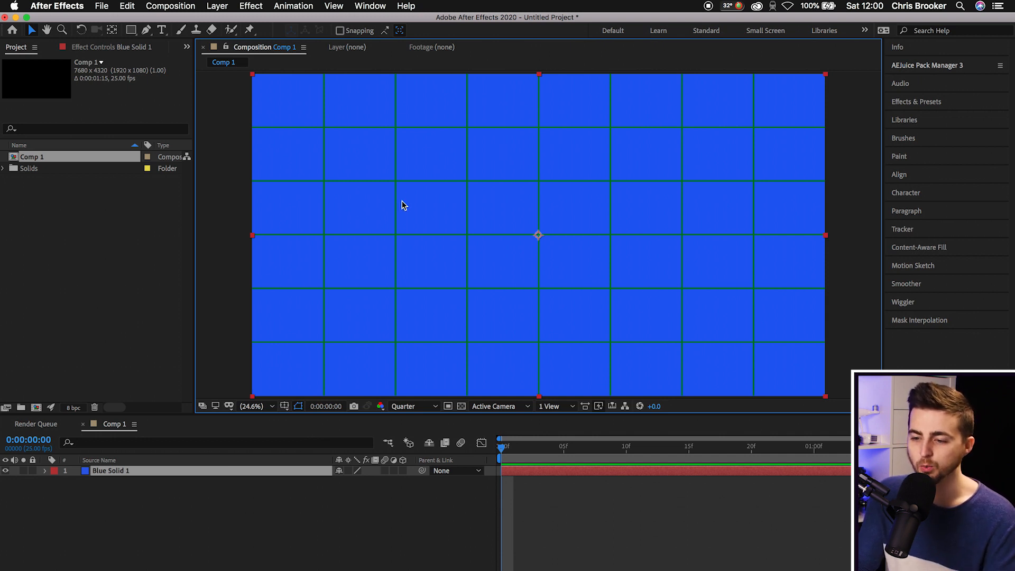
pyautogui.moveTo(421, 347)
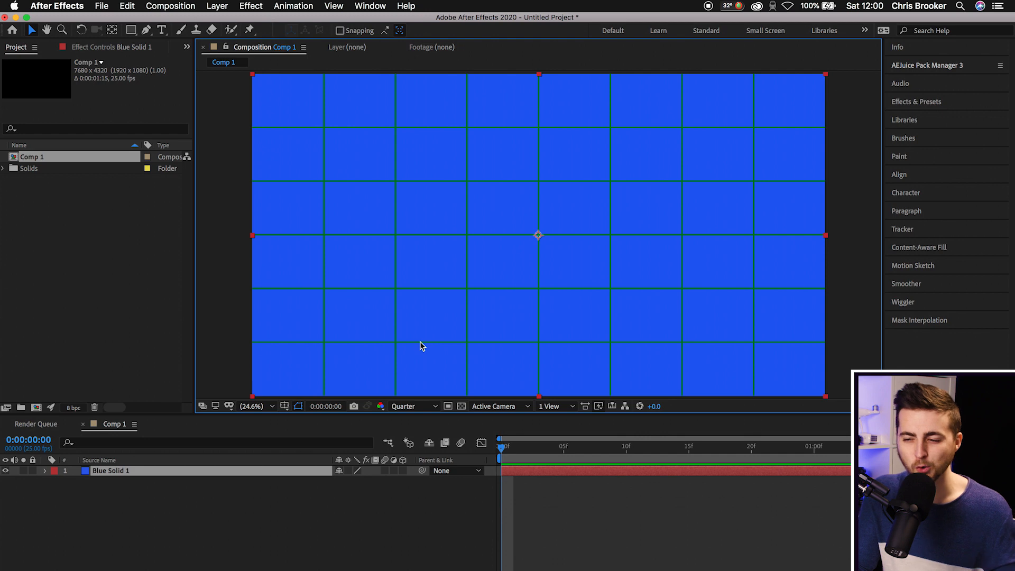
pyautogui.moveTo(706, 123)
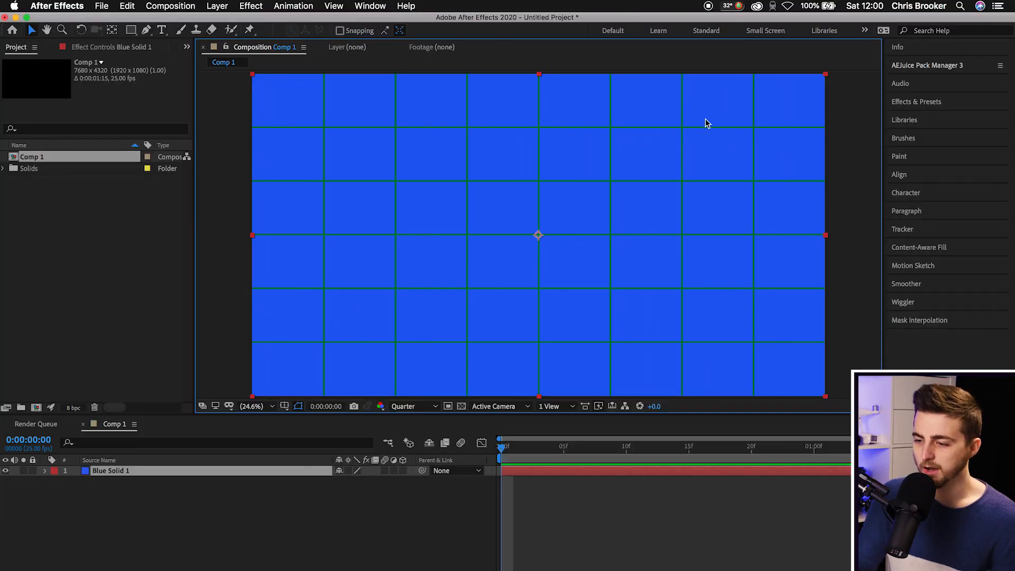
pyautogui.moveTo(532, 122)
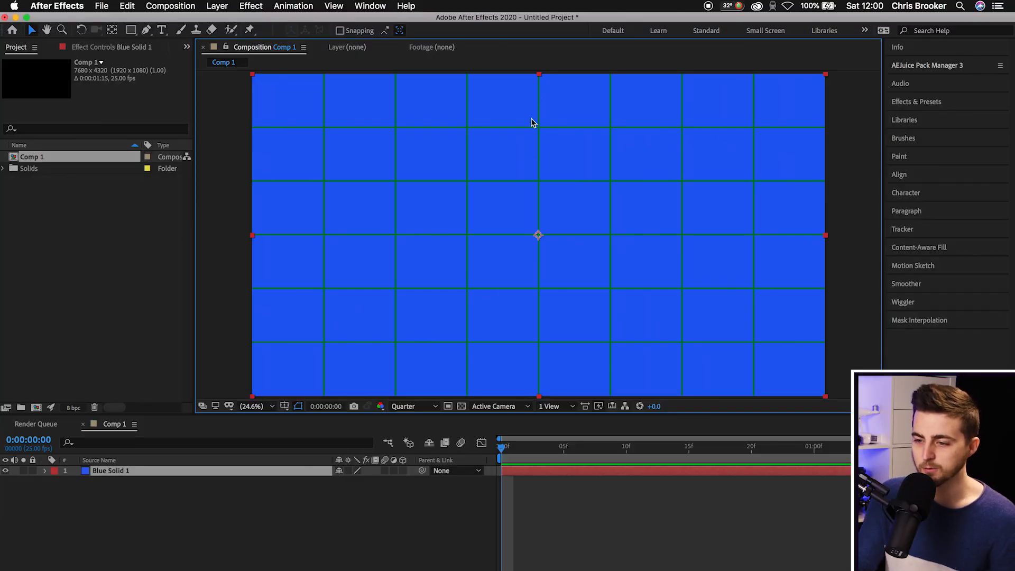
pyautogui.moveTo(729, 153)
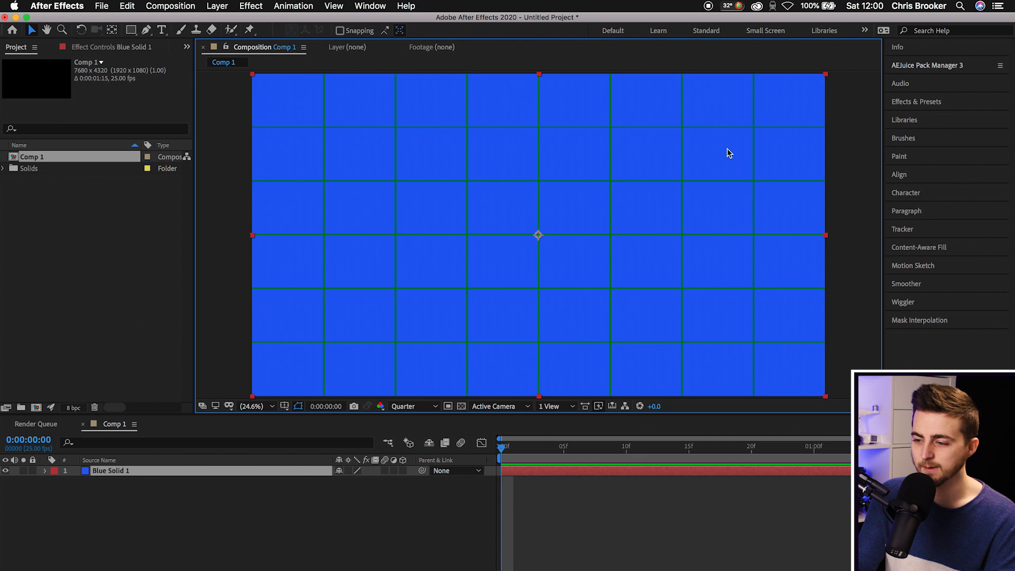
pyautogui.moveTo(700, 356)
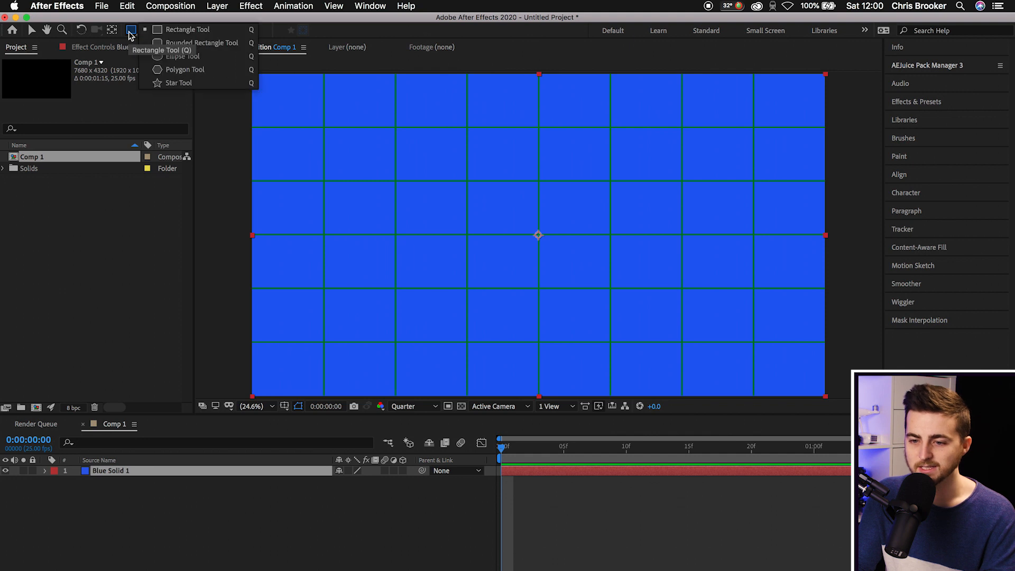
# - Mask Blue Solid 1 to a horizontal band across the middle with a rectangular mask
pyautogui.click(187, 30)
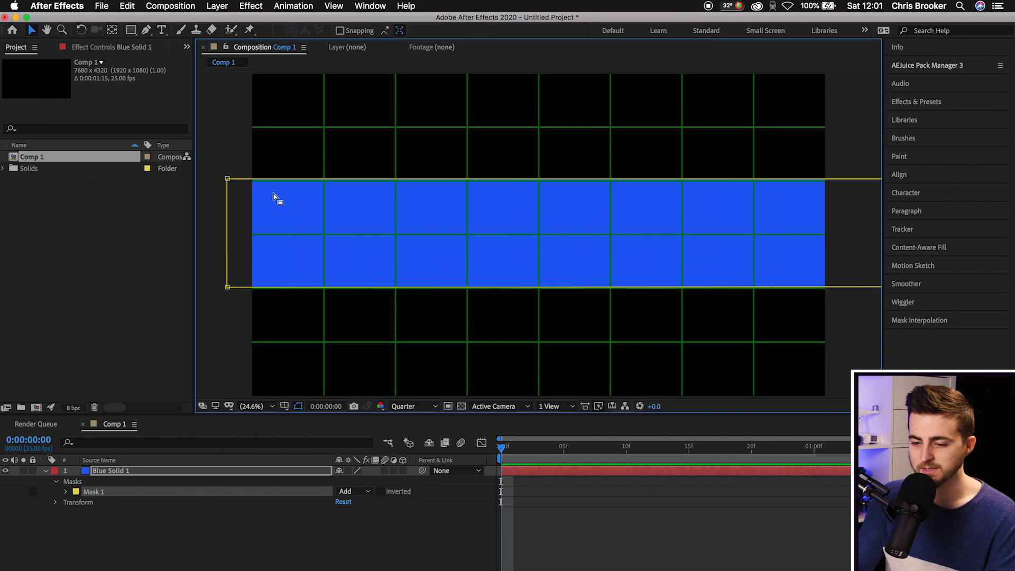
pyautogui.moveTo(251, 415)
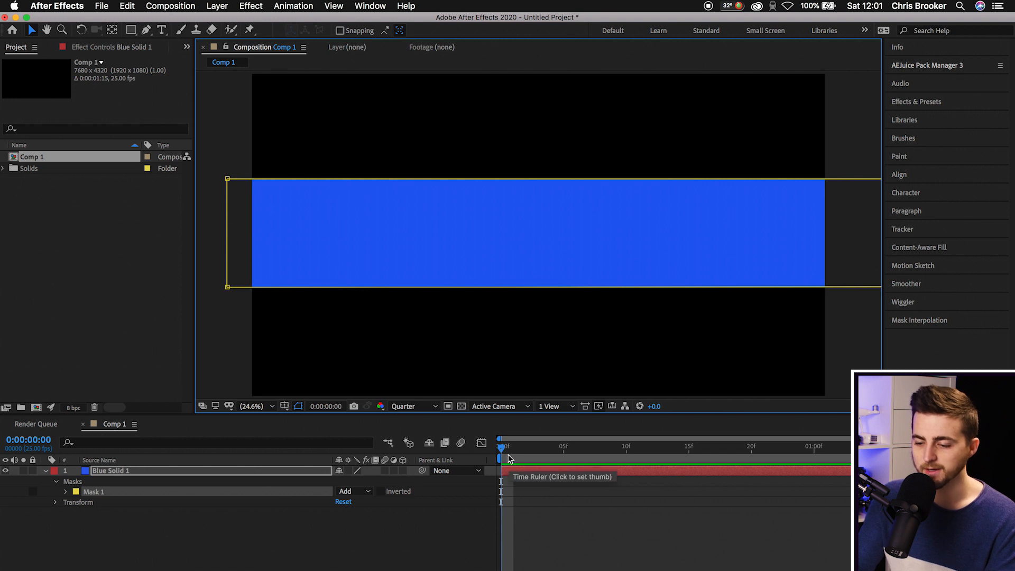
# - Keyframe Mask Path at frame 10 so the blue bar wipes in from the left, grid hidden
pyautogui.click(588, 447)
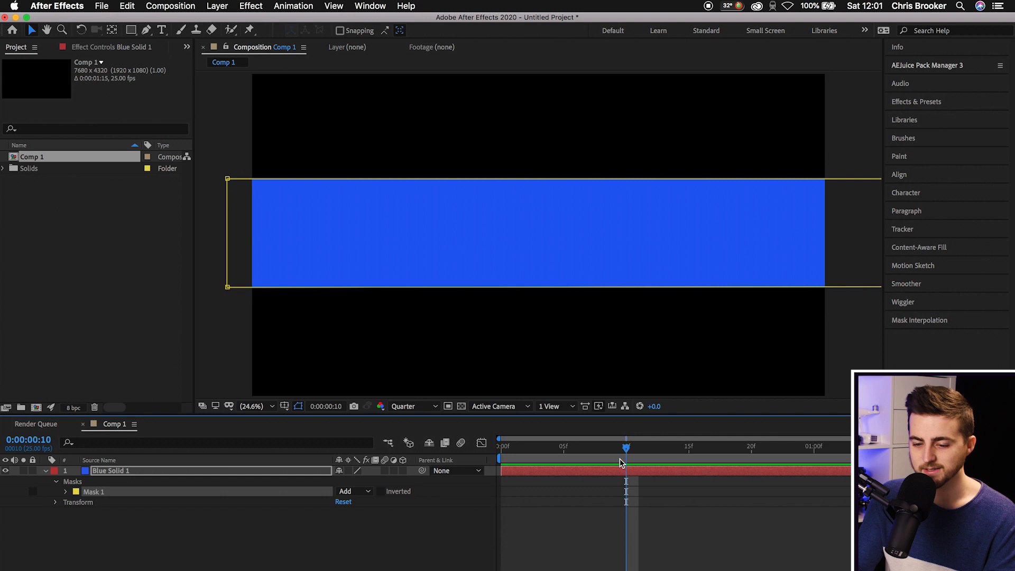
pyautogui.click(65, 491)
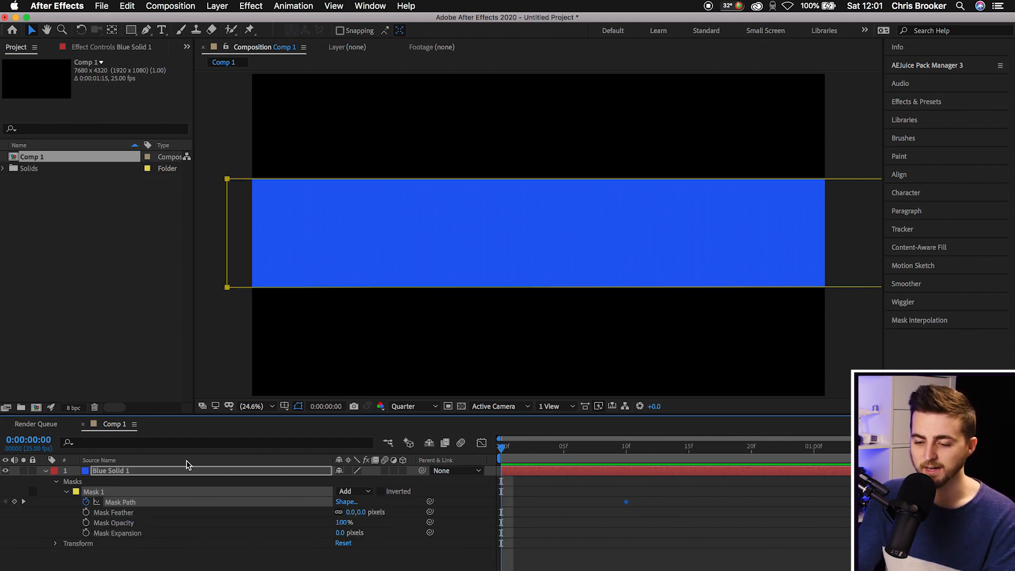
pyautogui.moveTo(246, 191)
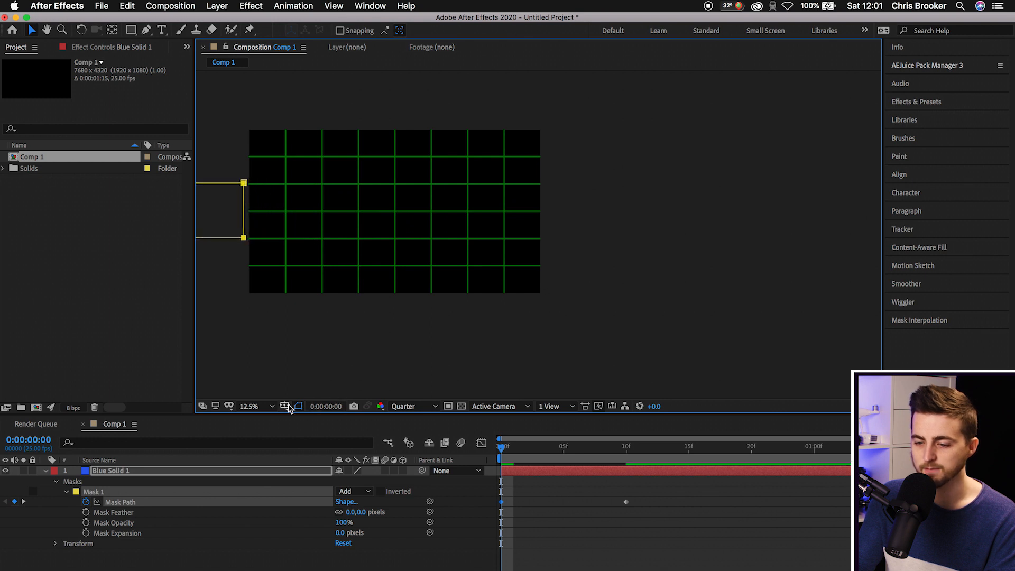
pyautogui.click(251, 406)
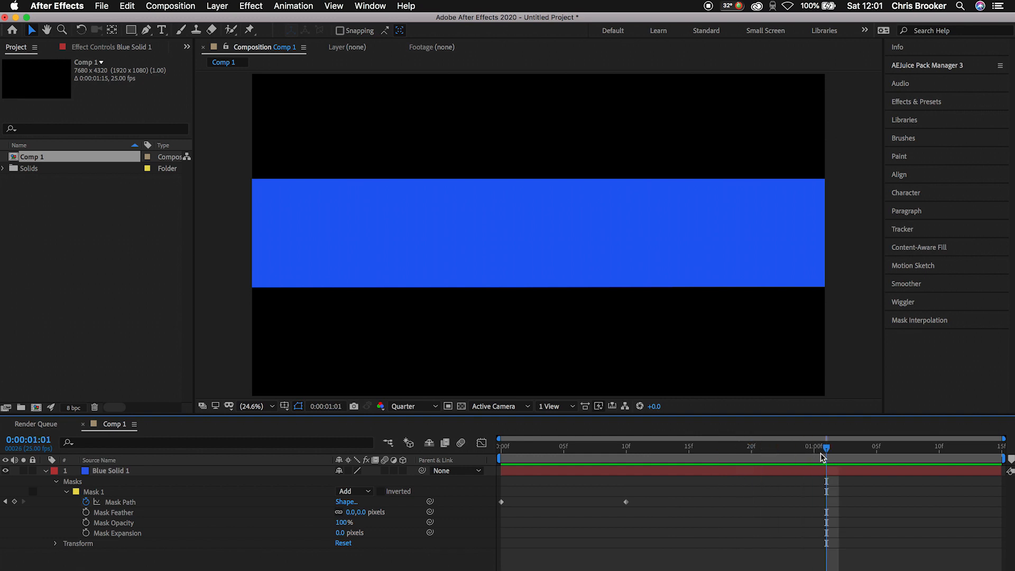
# - Add a Mask Path keyframe at 1:01 so the bar holds, with the grid shown again
pyautogui.click(120, 502)
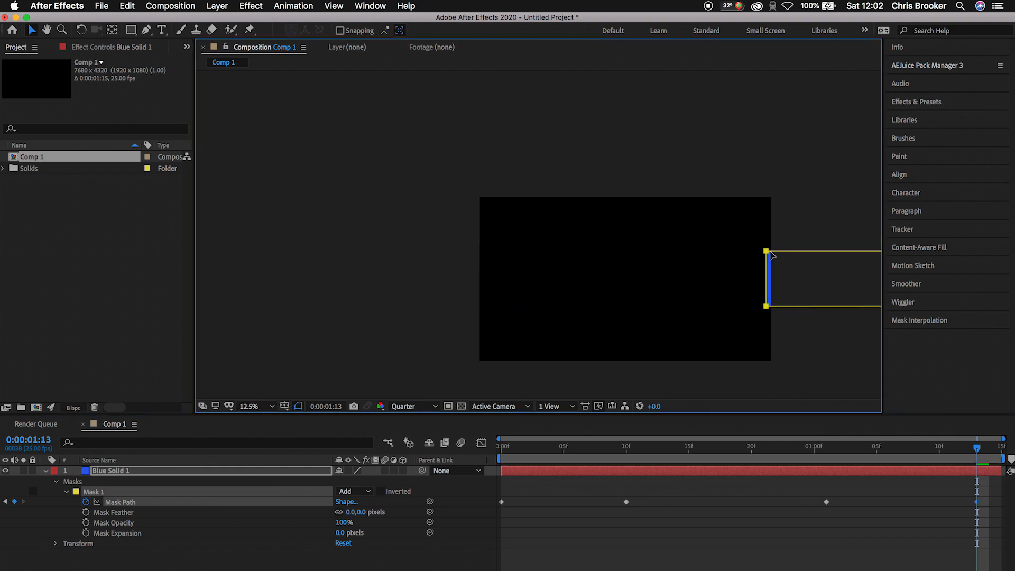
pyautogui.click(285, 406)
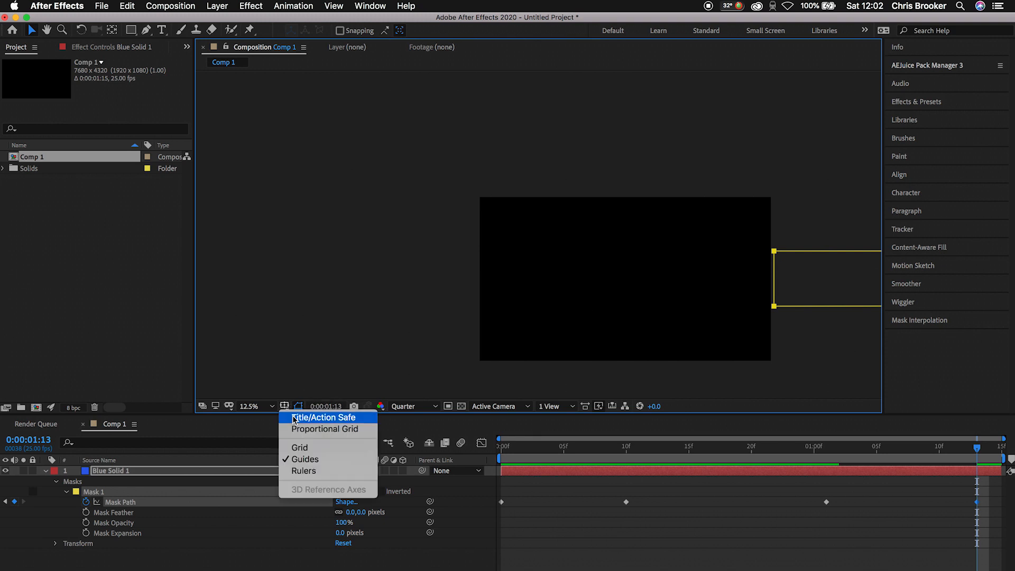
pyautogui.click(299, 447)
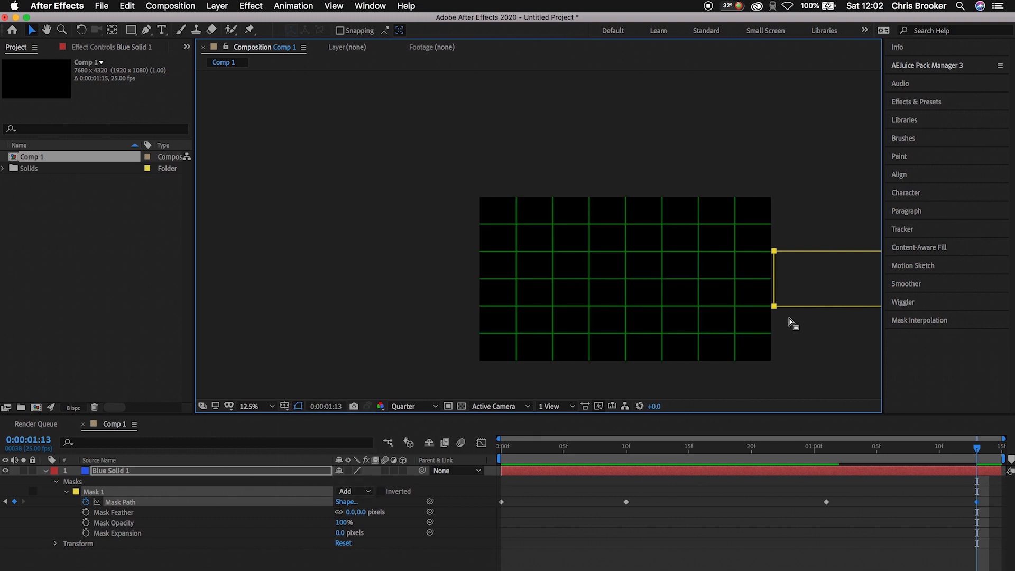
pyautogui.click(249, 406)
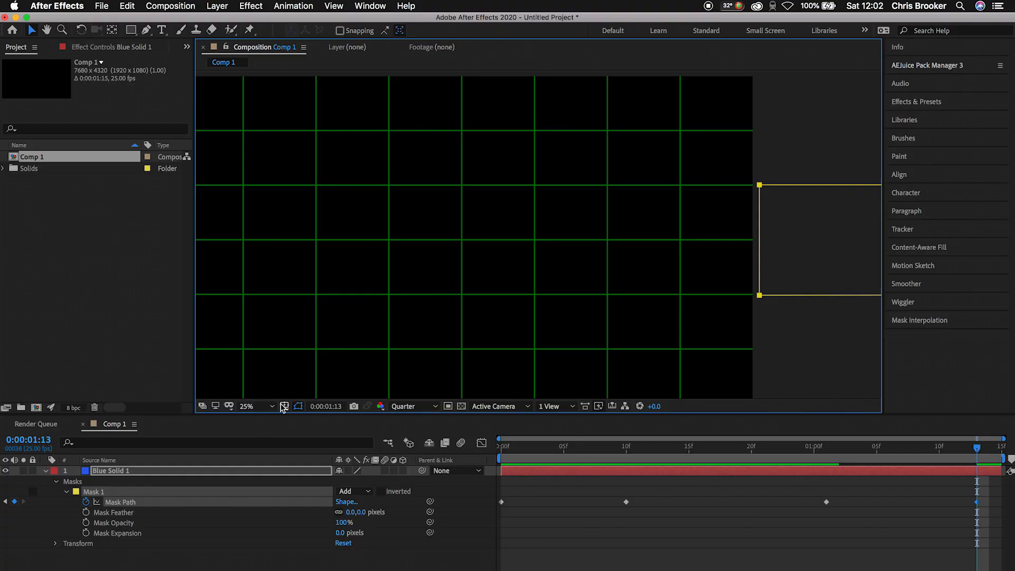
# - Fit the composition in the viewer and retime the later Mask Path keyframes
pyautogui.click(252, 406)
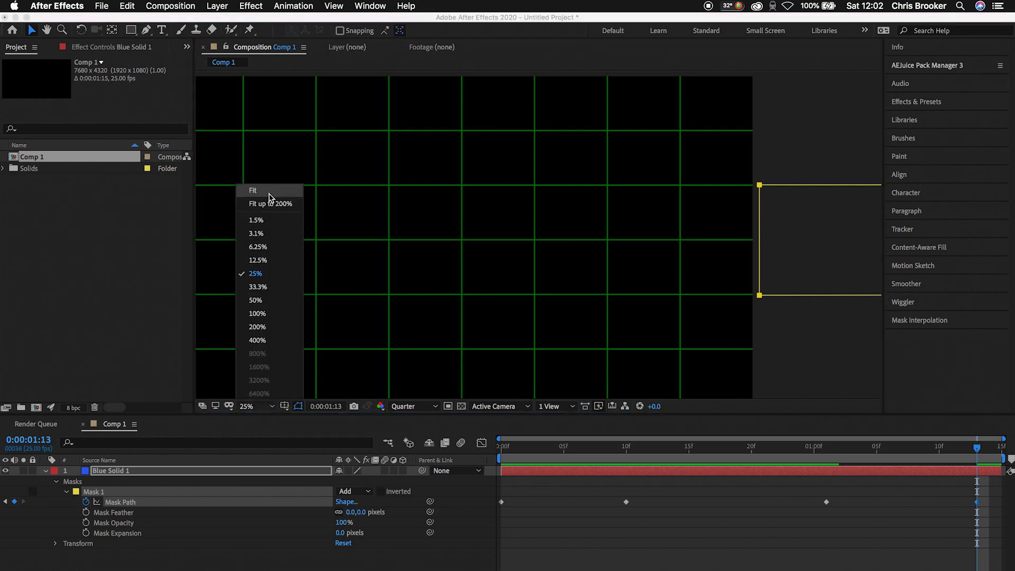
pyautogui.click(254, 189)
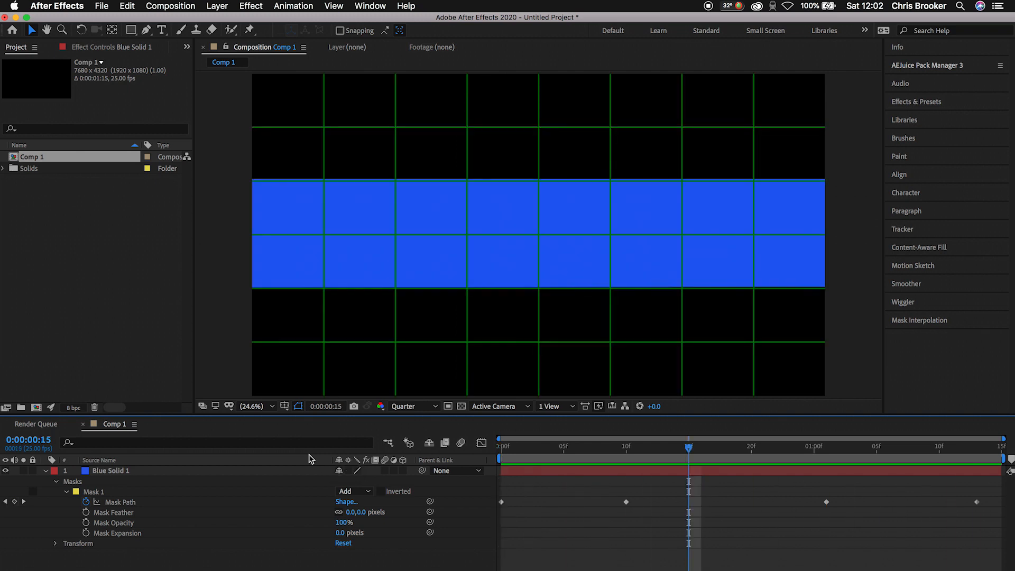
pyautogui.moveTo(630, 505)
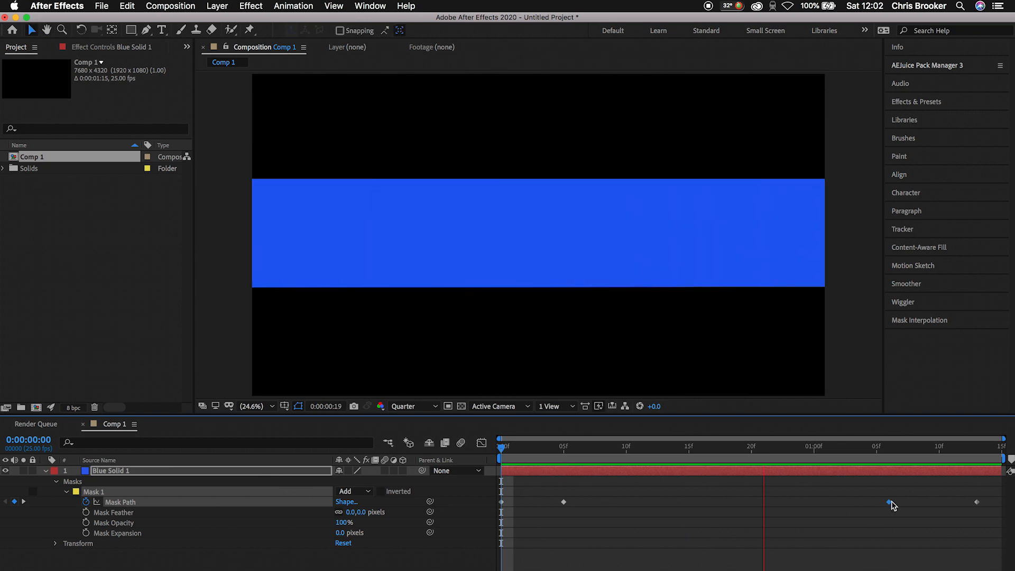
pyautogui.click(763, 446)
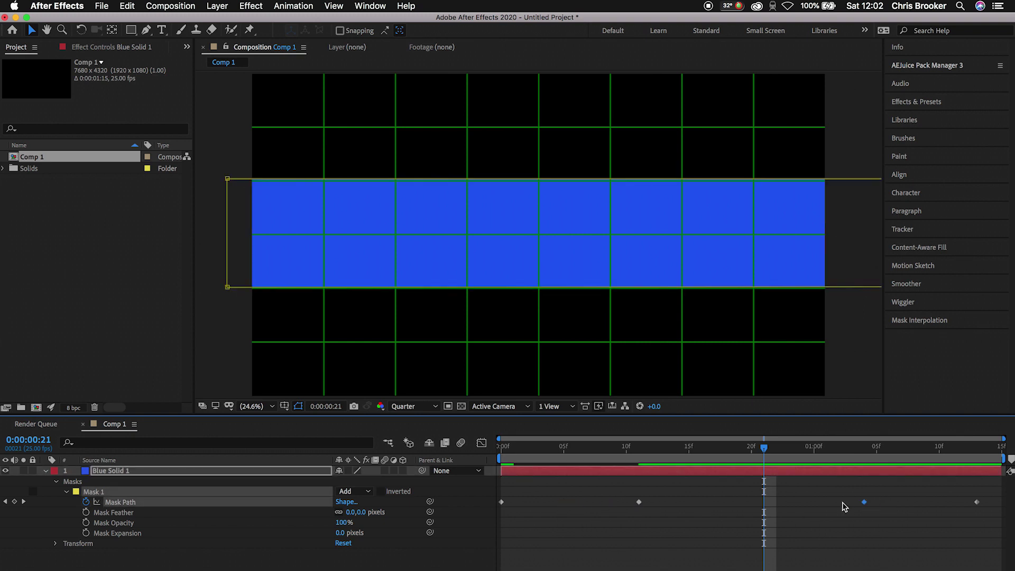
pyautogui.click(502, 447)
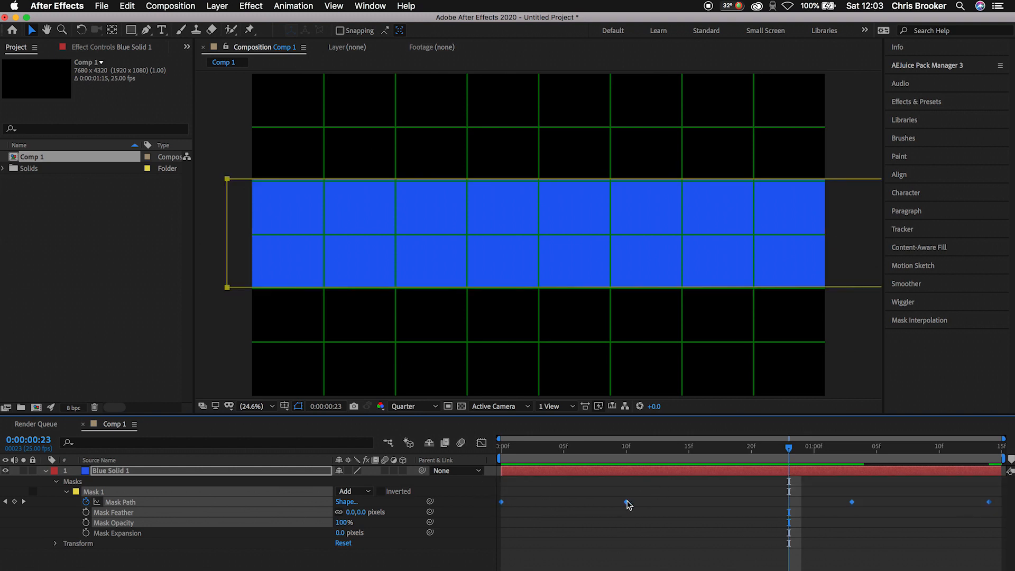
# - Apply Easy Ease to all of Mask 1's path keyframes
pyautogui.rightClick(631, 505)
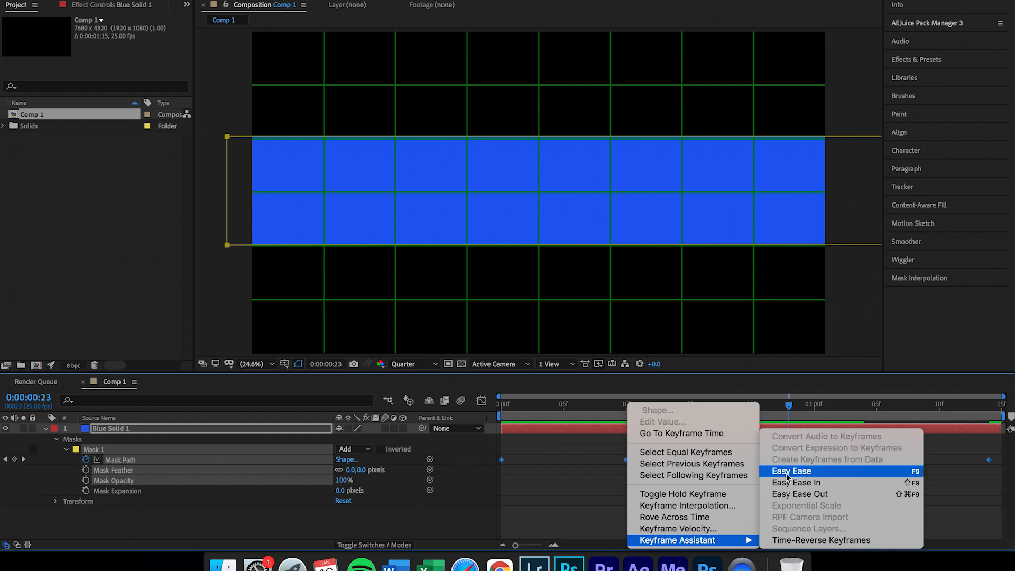
pyautogui.click(791, 470)
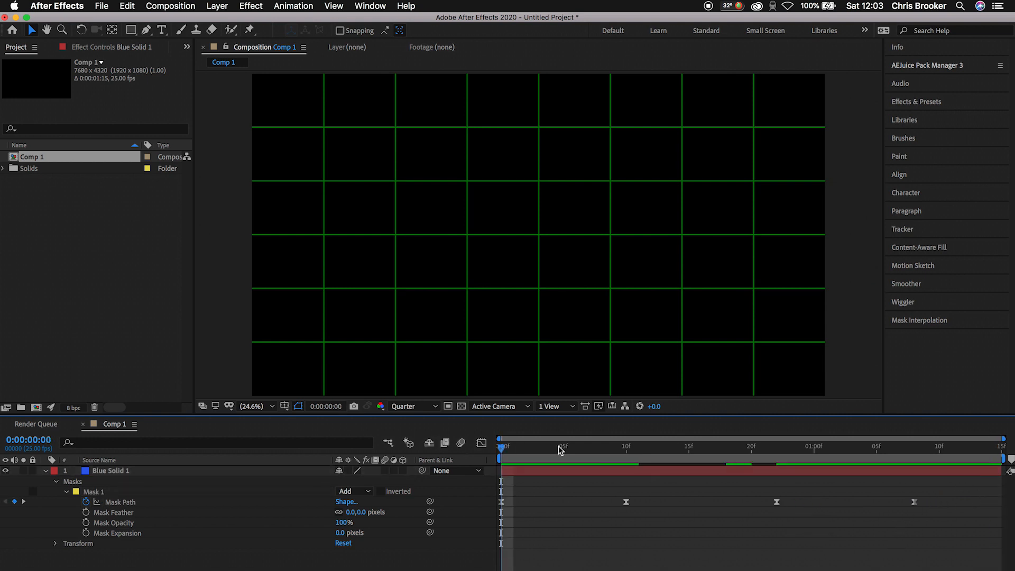
# - Duplicate Blue Solid 1 so the composition holds three identical layers
pyautogui.click(652, 446)
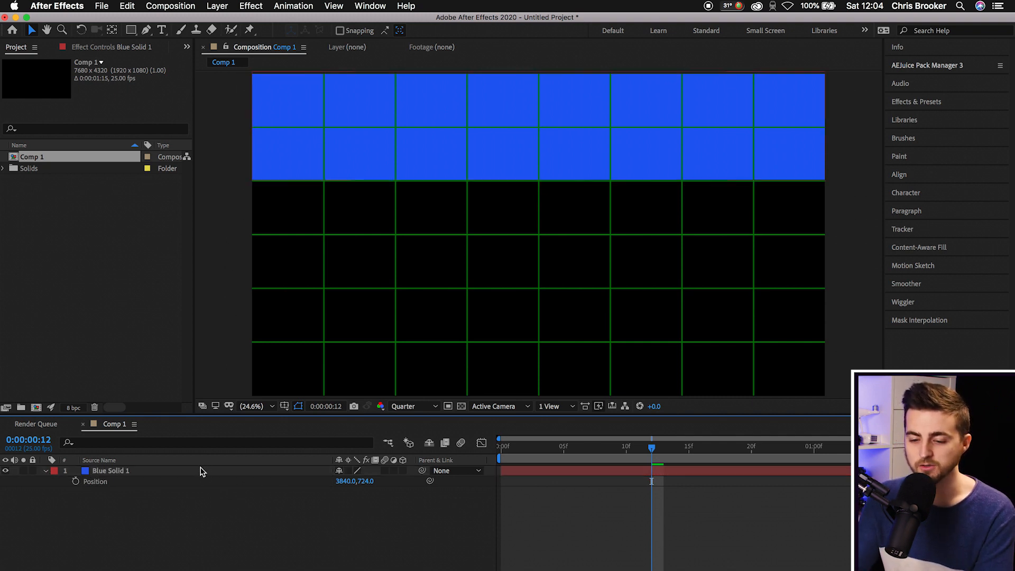
pyautogui.click(112, 470)
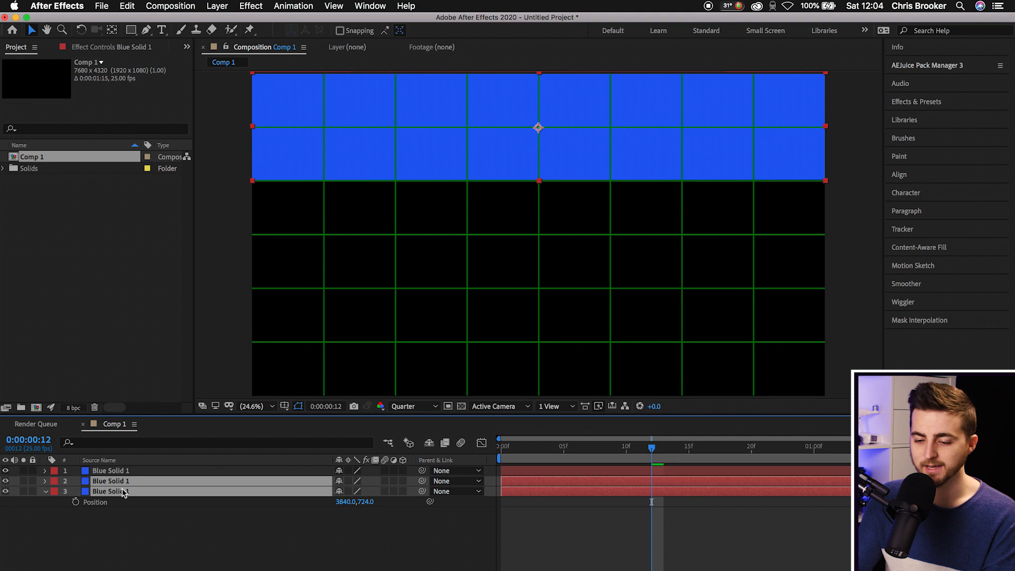
# - Stack the three solids at Position Y 736, 2179 and 3620, fitting the view
pyautogui.click(46, 481)
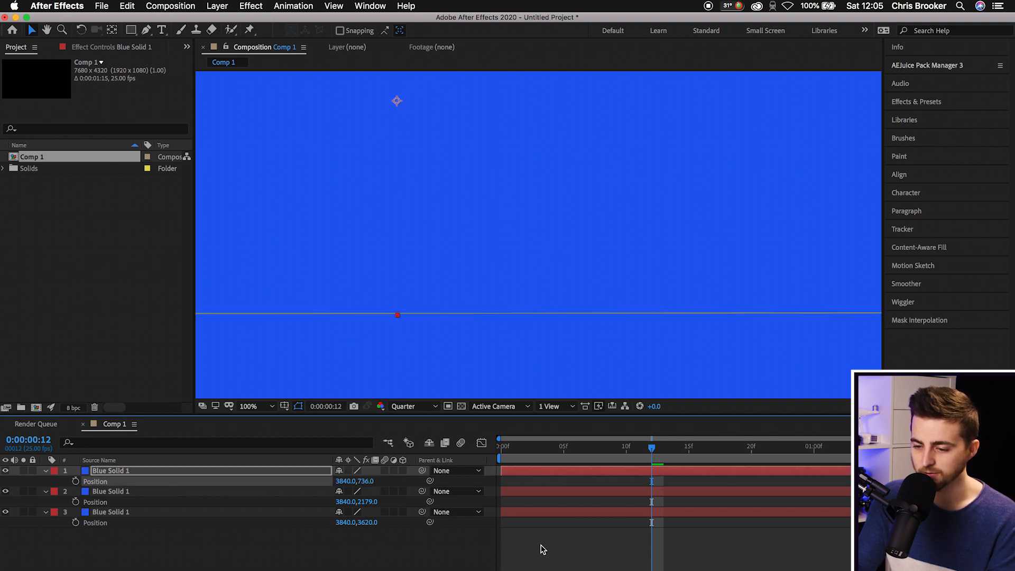
pyautogui.click(248, 406)
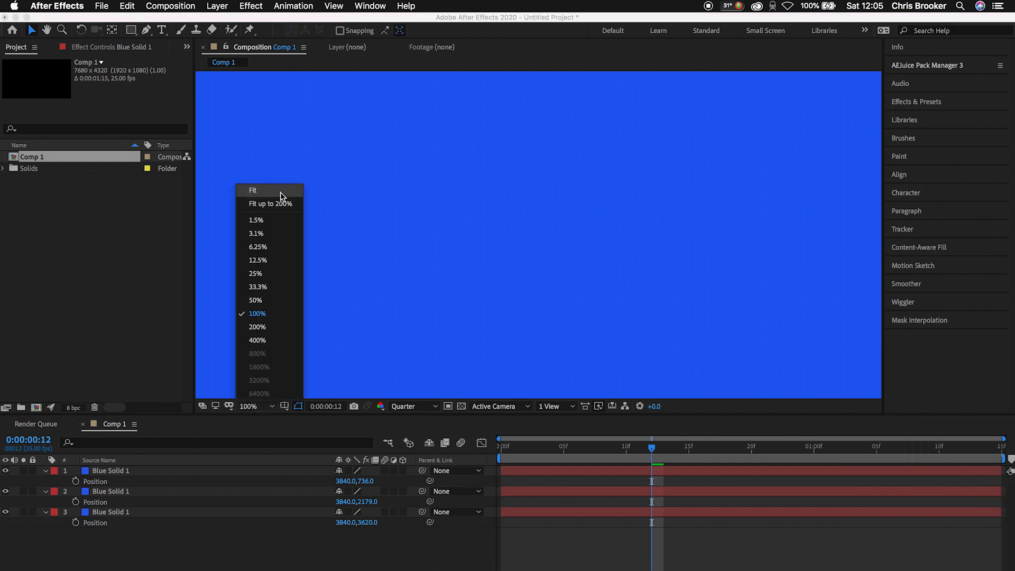
pyautogui.click(253, 190)
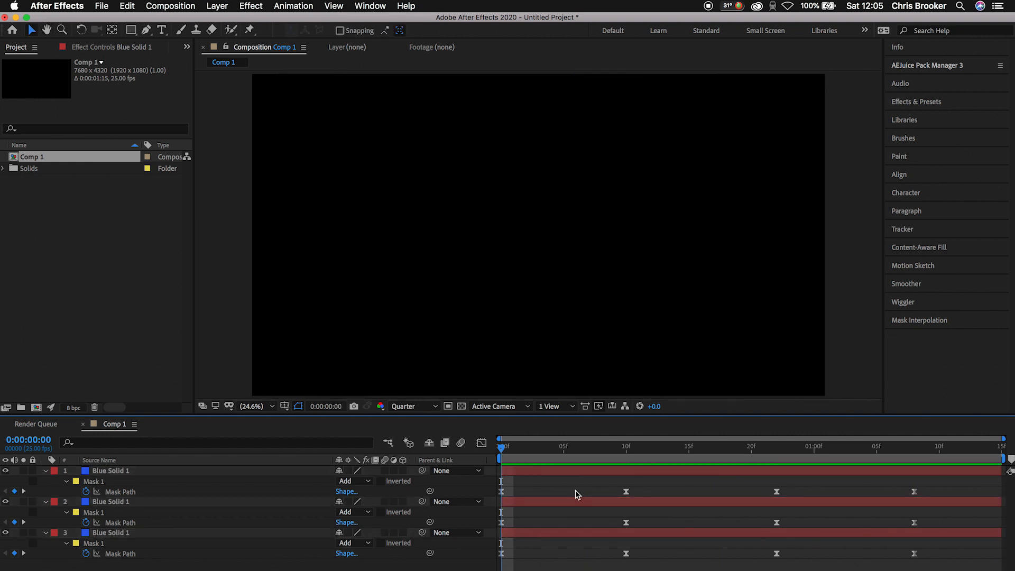
# - Offset layer 2's and layer 1's keyframes later to stagger the three wipes
pyautogui.click(112, 502)
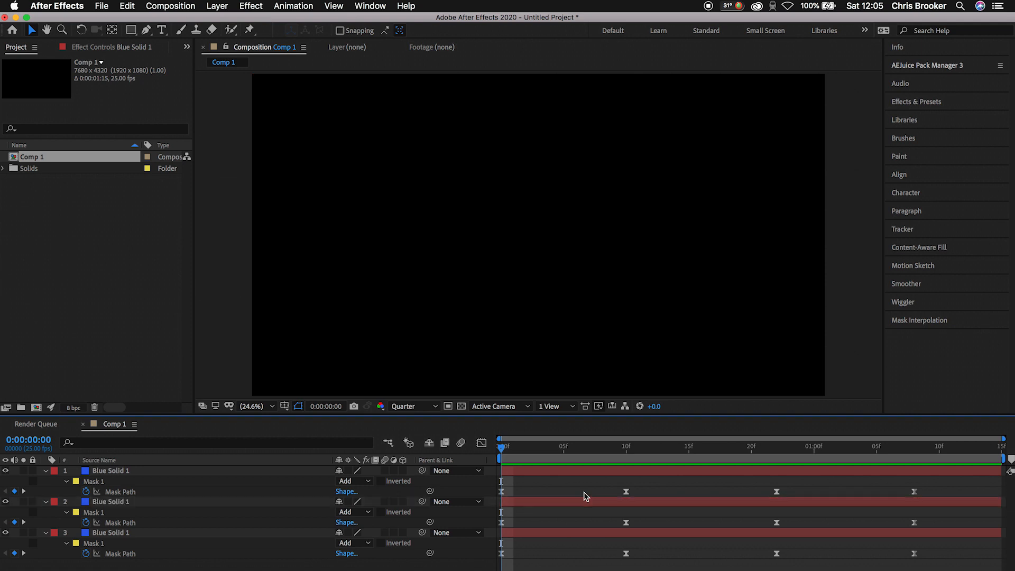
pyautogui.click(111, 502)
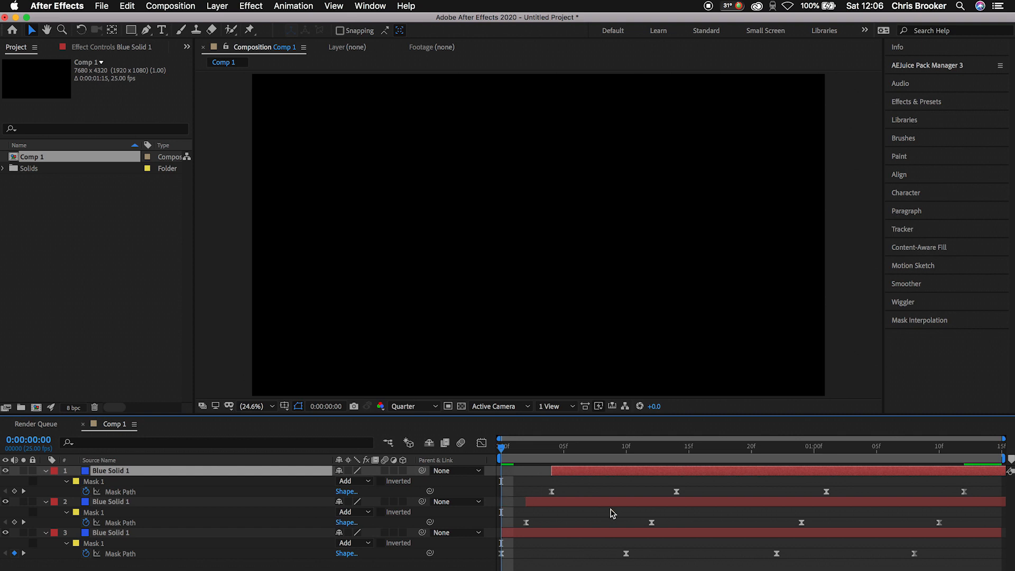
pyautogui.moveTo(410, 462)
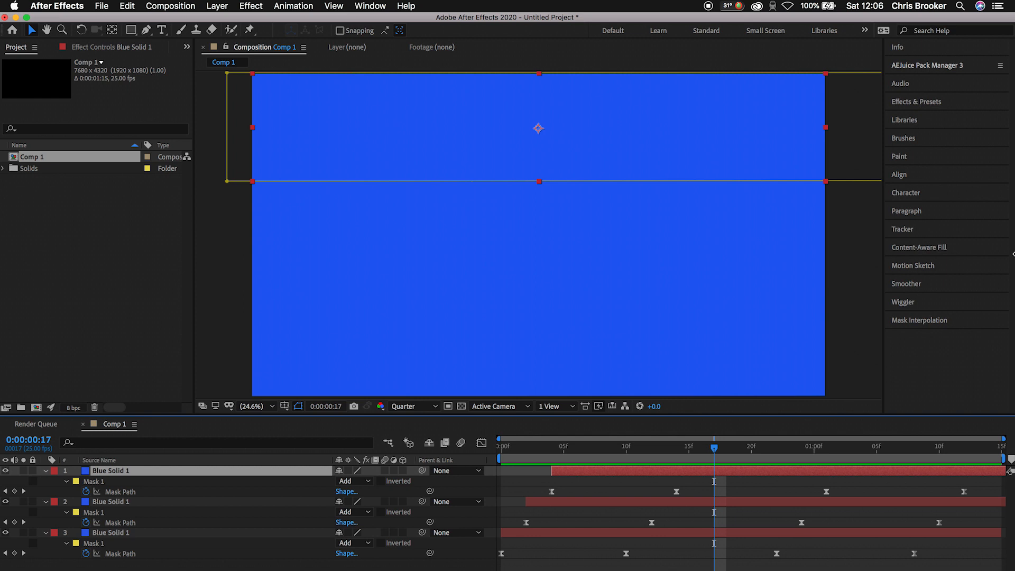
# - Find Tint in Effects & Presets and apply it to the top bar layer
pyautogui.click(917, 101)
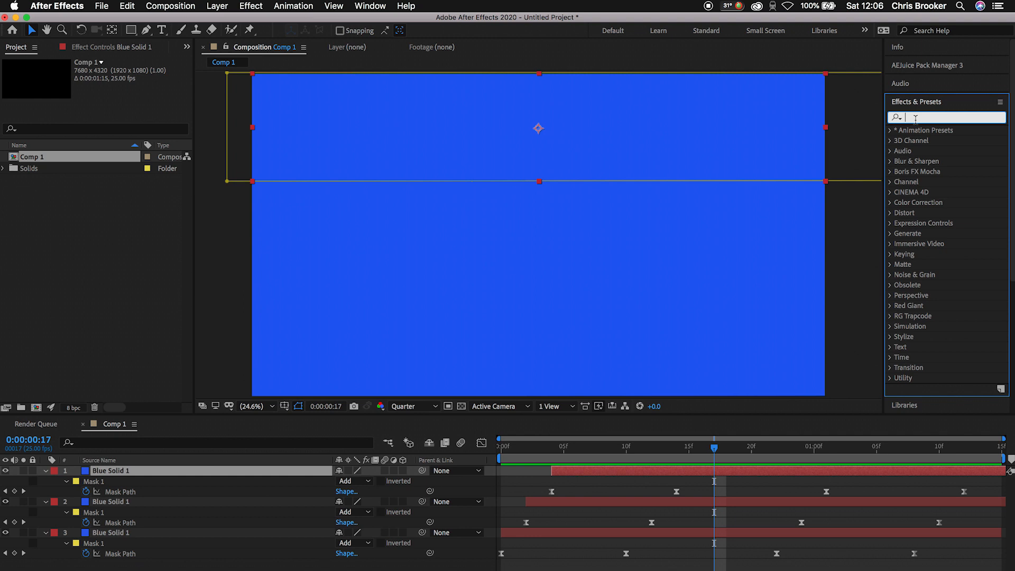
pyautogui.write('tint')
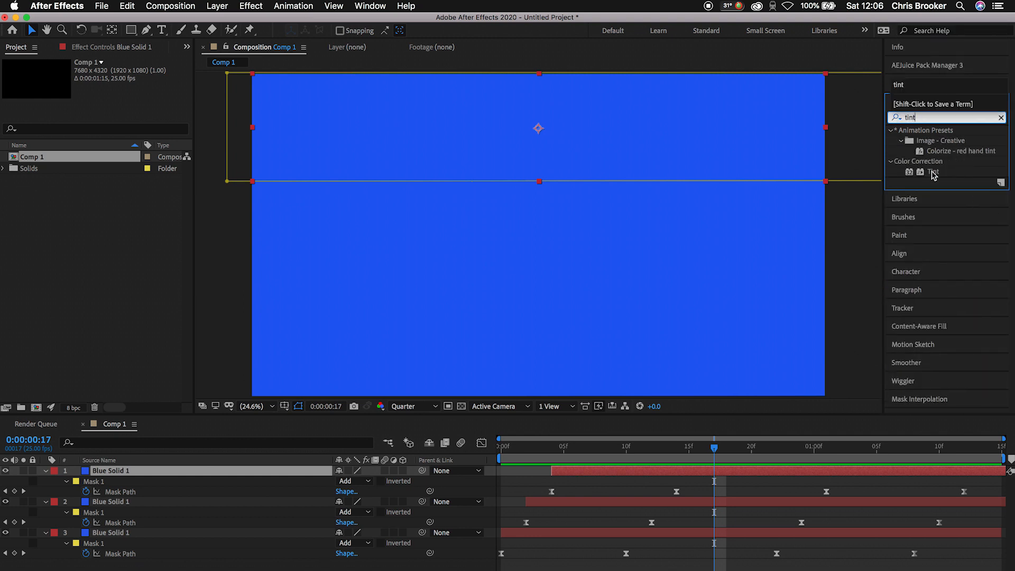
pyautogui.doubleClick(934, 171)
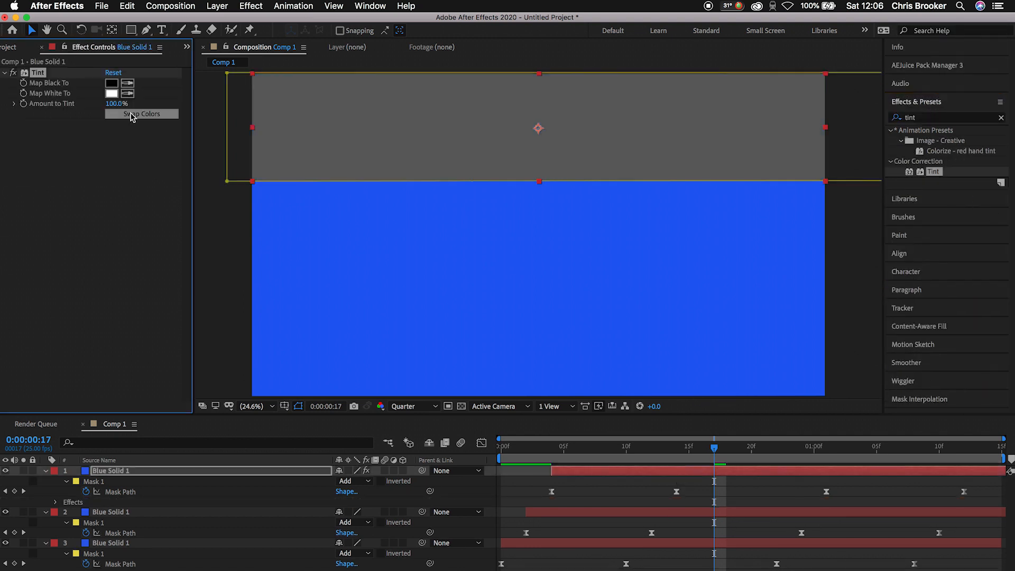
# - Set the Tint's Map Black To and Map White To colours both to red
pyautogui.click(112, 83)
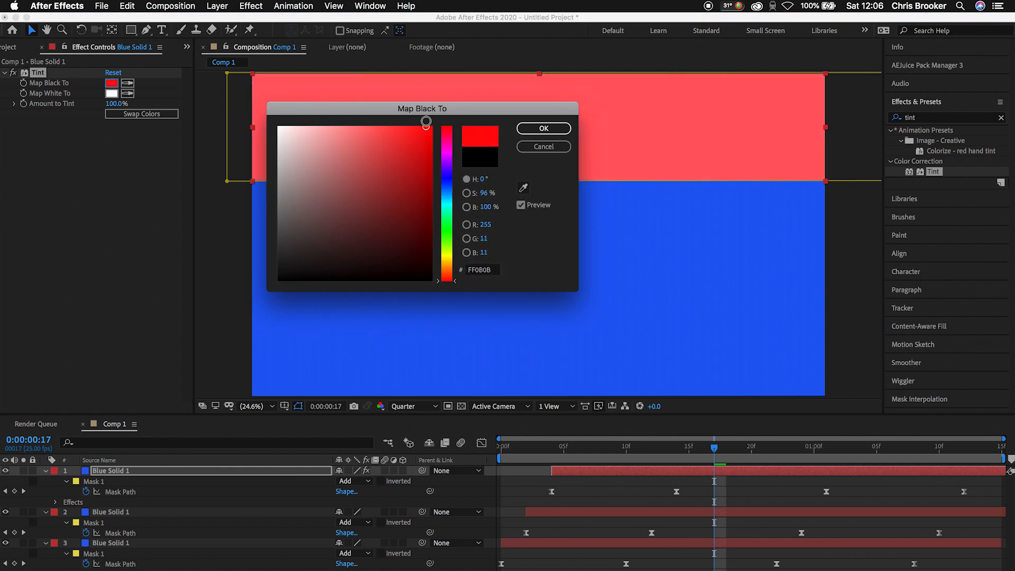
pyautogui.click(543, 128)
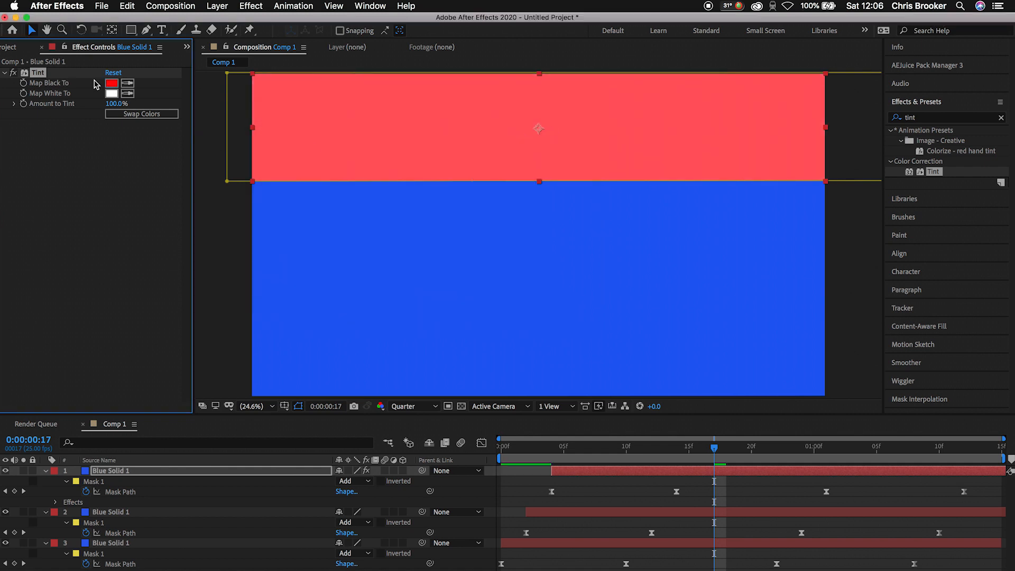
pyautogui.click(111, 92)
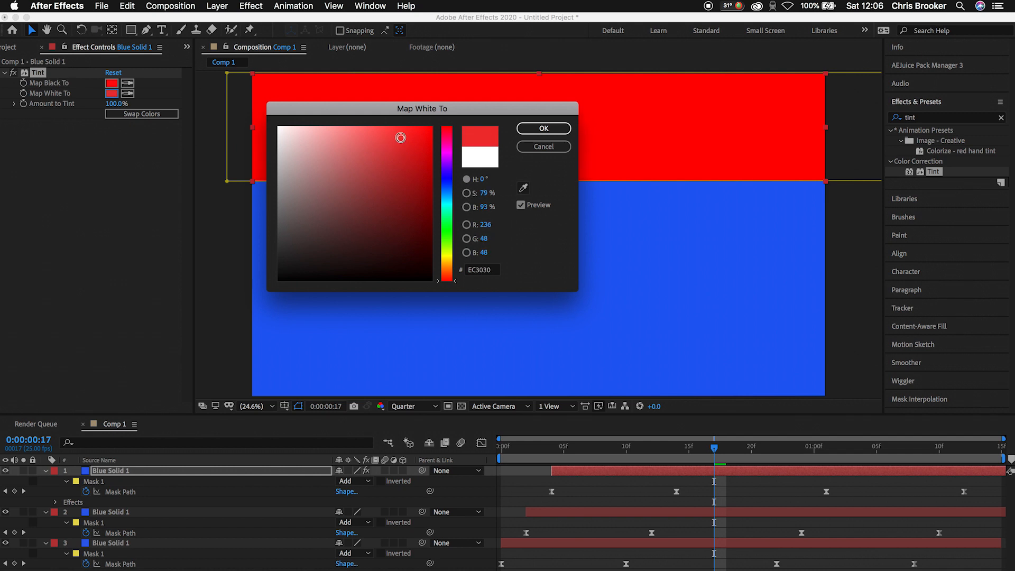
pyautogui.moveTo(495, 280)
pyautogui.write('FC101')
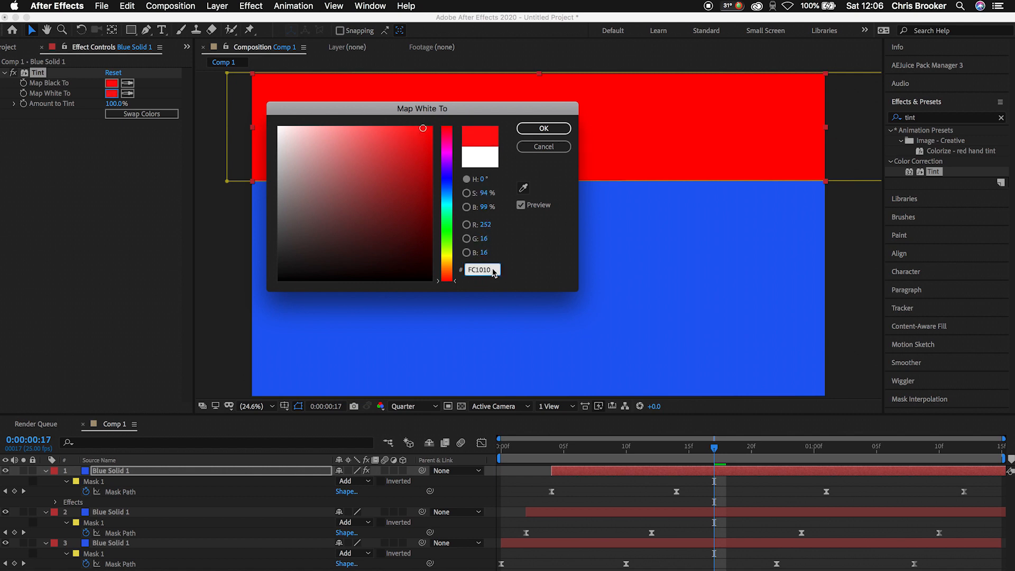
pyautogui.click(542, 128)
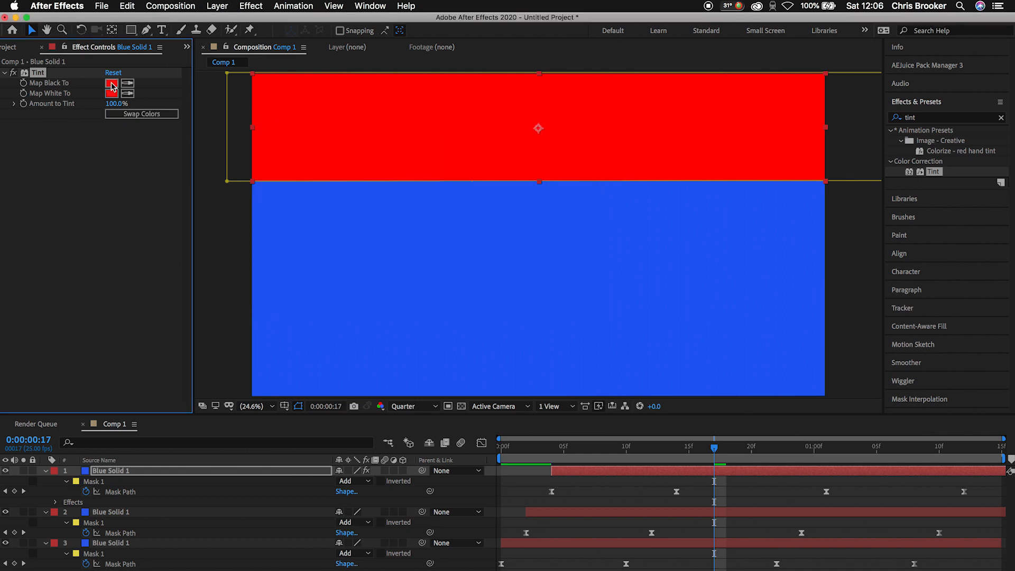
pyautogui.click(112, 86)
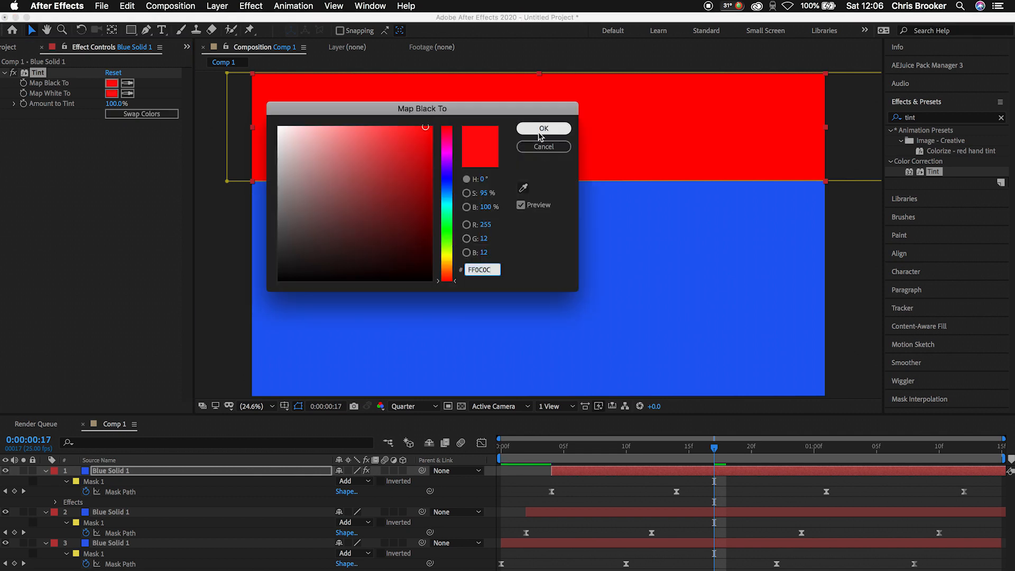
pyautogui.click(543, 128)
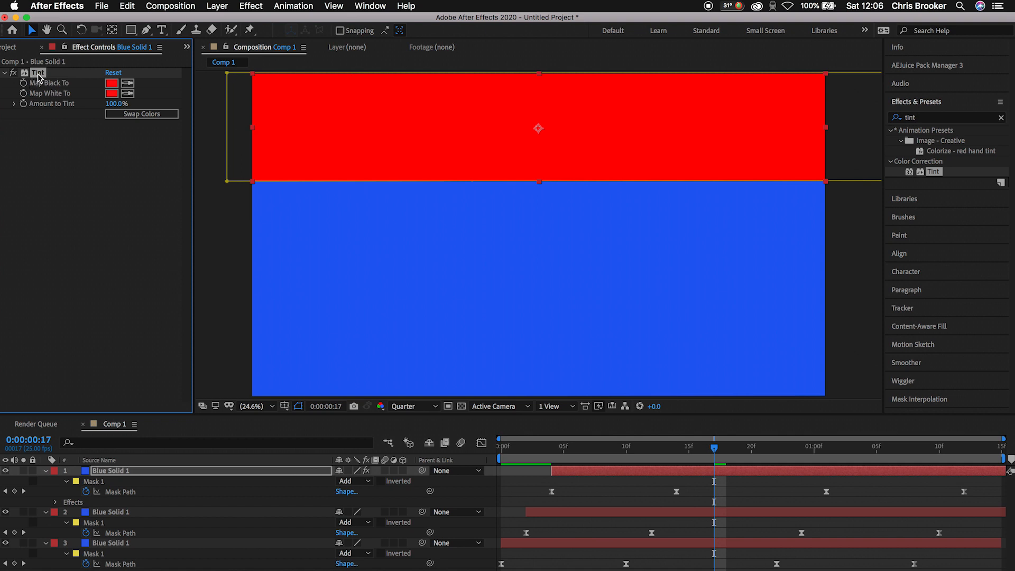
# - Set the middle layer's Tint mapping colours to yellow so the middle bar turns yellow
pyautogui.click(110, 512)
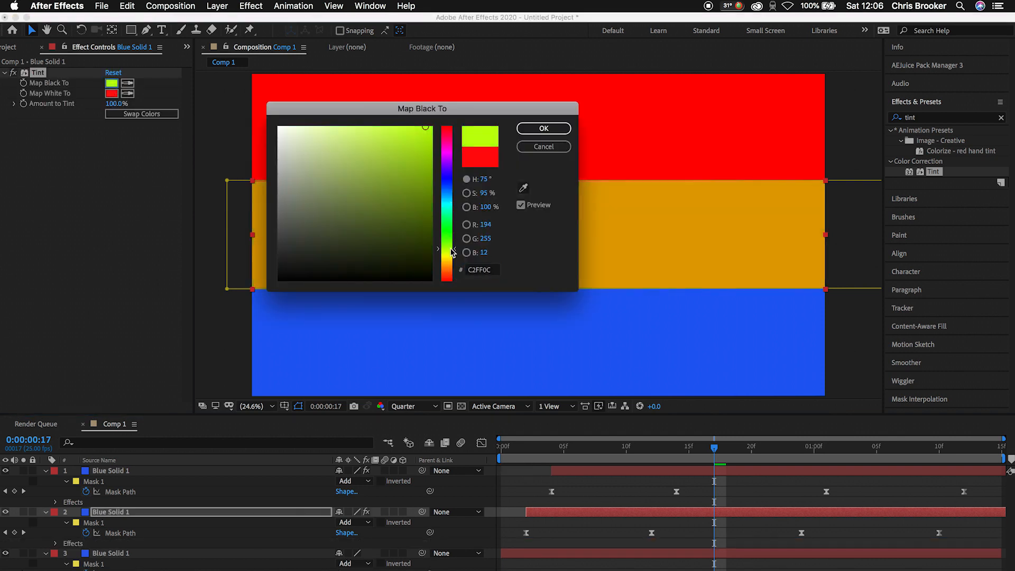
pyautogui.click(543, 127)
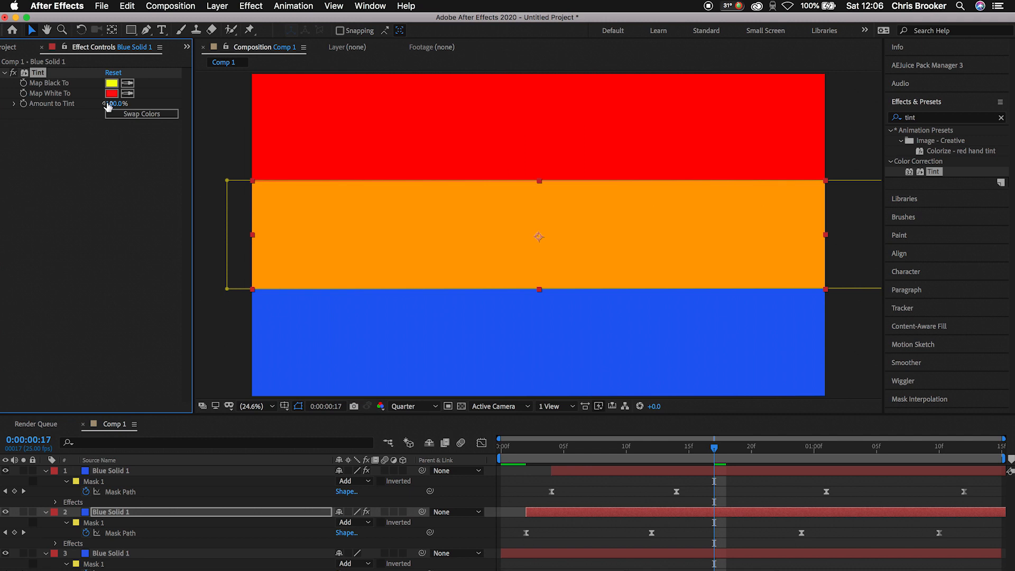
pyautogui.click(112, 92)
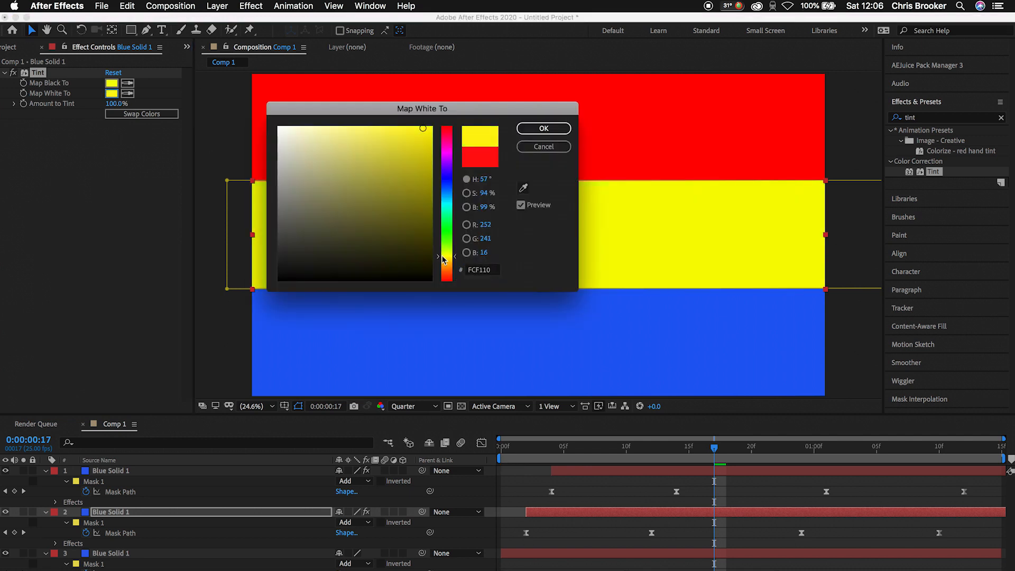
pyautogui.click(364, 157)
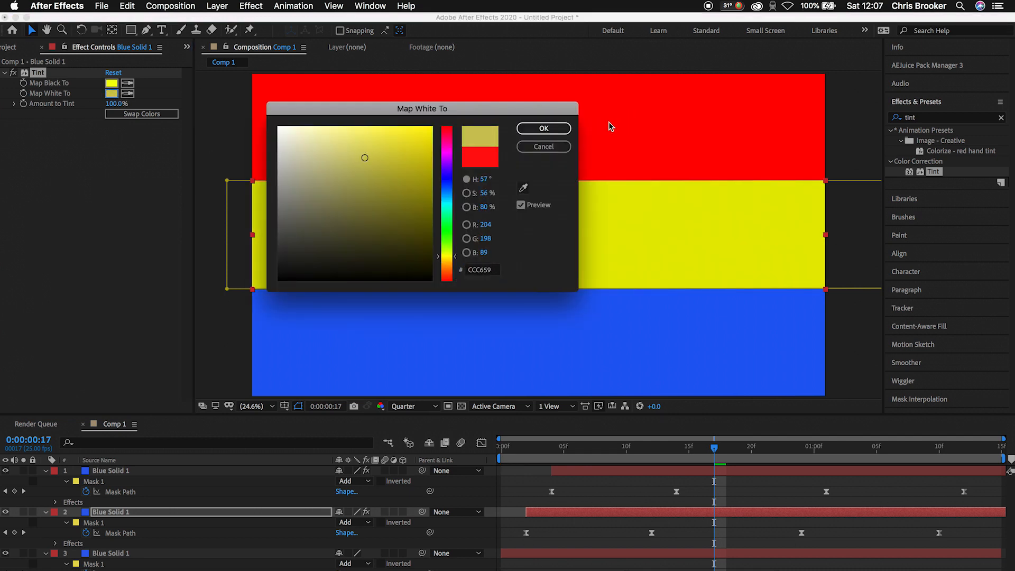
pyautogui.click(542, 127)
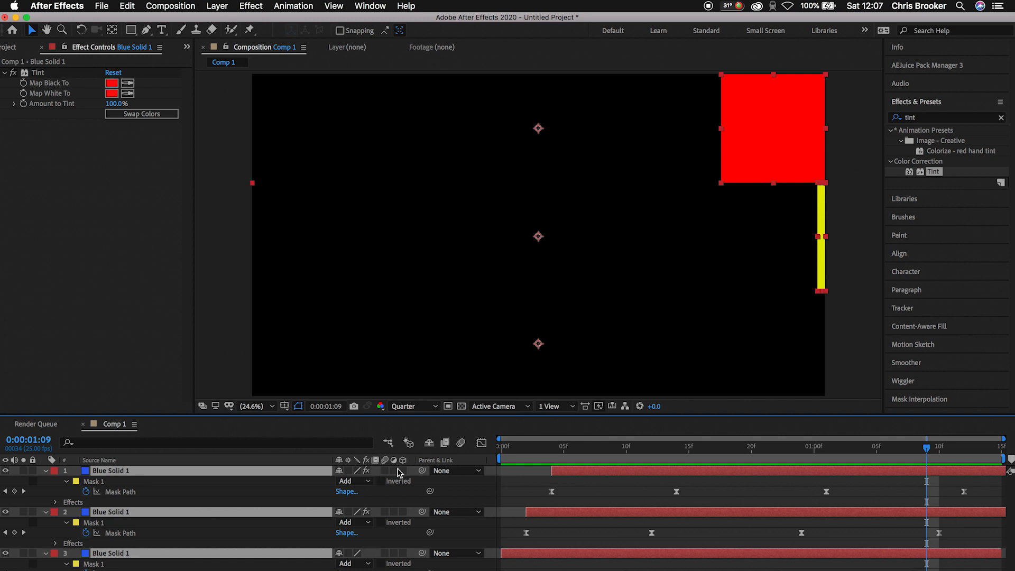
pyautogui.moveTo(398, 472)
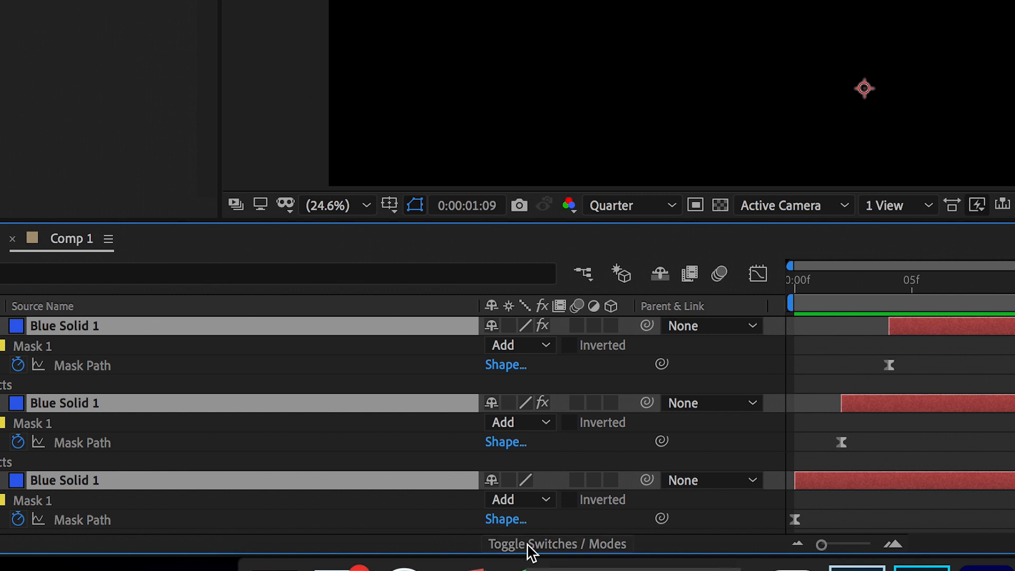
# - Switch the timeline back to layer switches and enable Motion Blur on the three bar layers
pyautogui.click(556, 544)
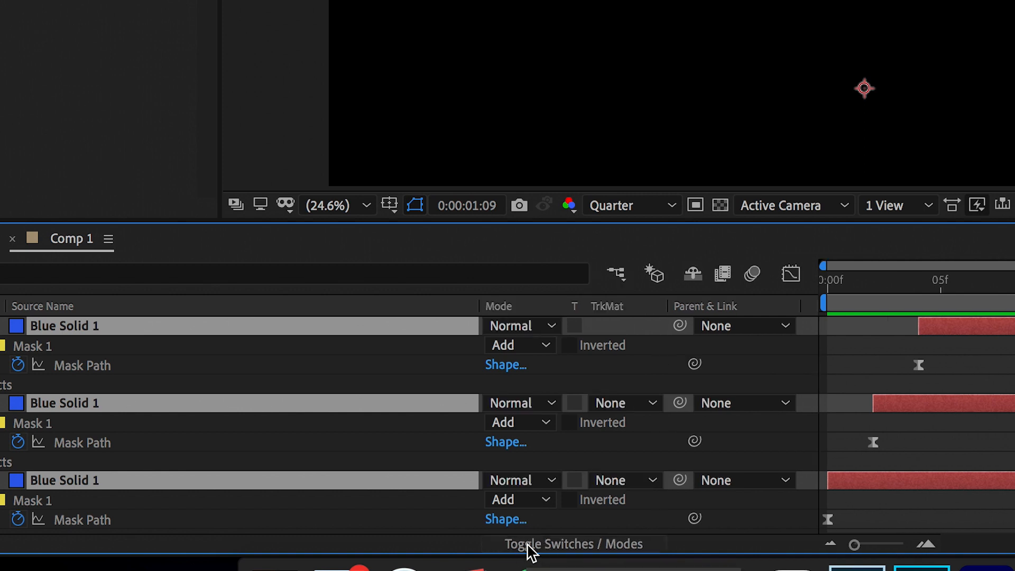
pyautogui.click(572, 544)
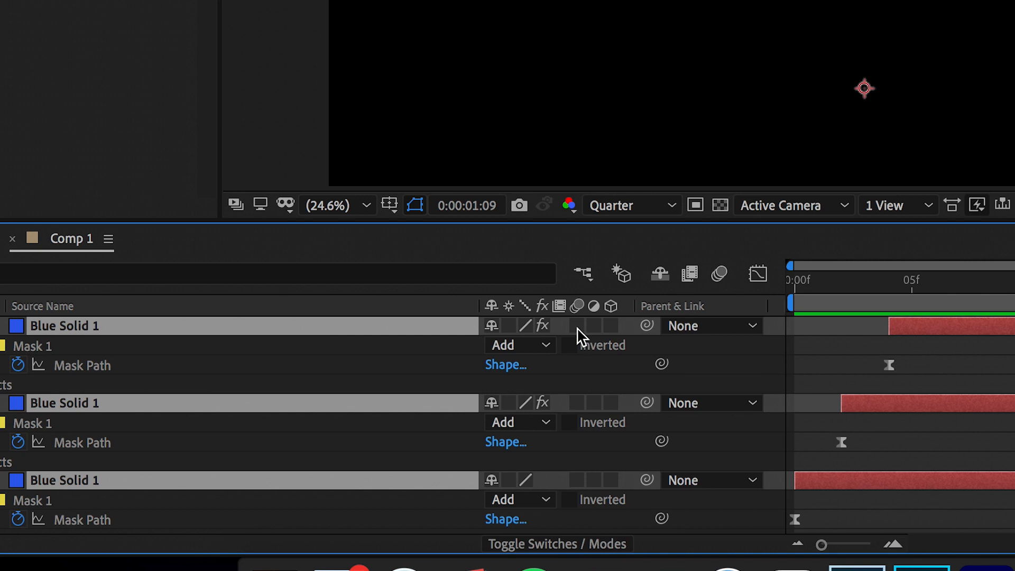
pyautogui.click(718, 274)
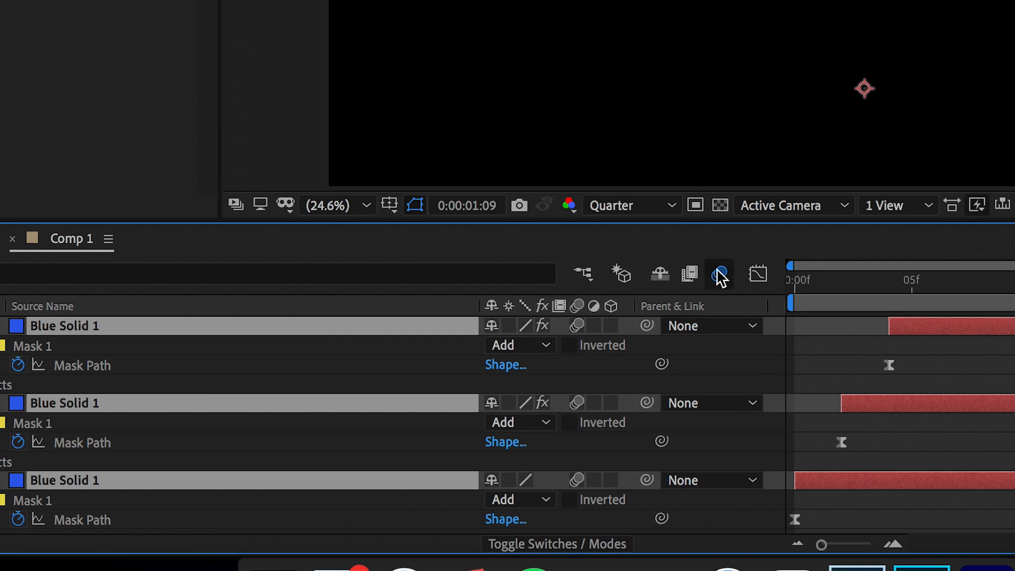
pyautogui.moveTo(719, 273)
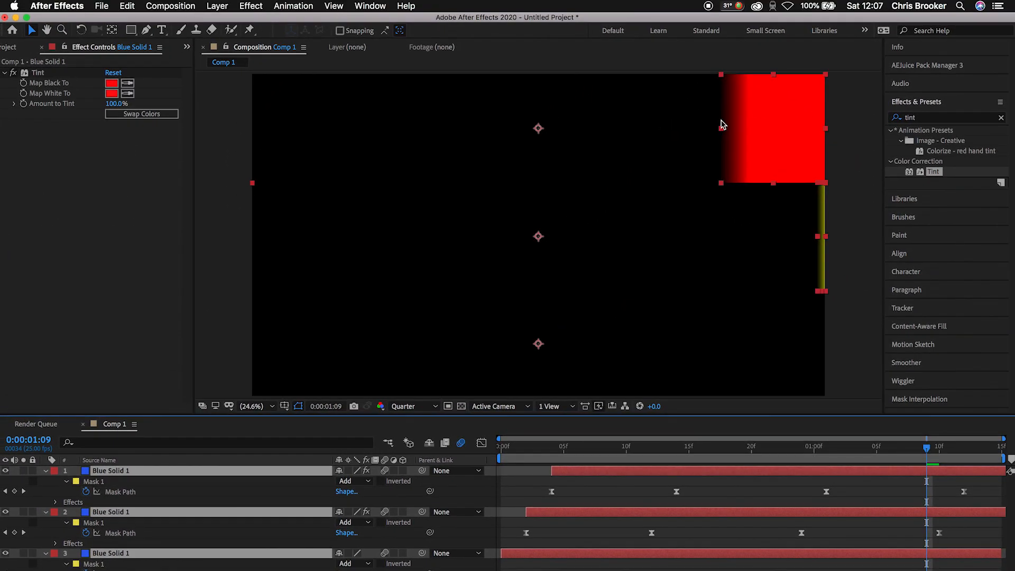
pyautogui.moveTo(741, 92)
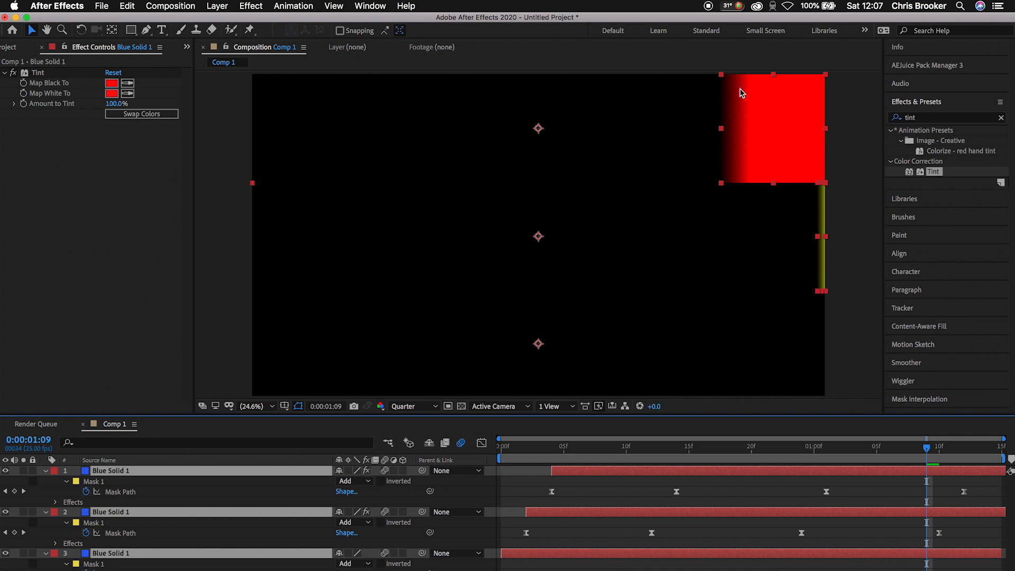
pyautogui.moveTo(699, 141)
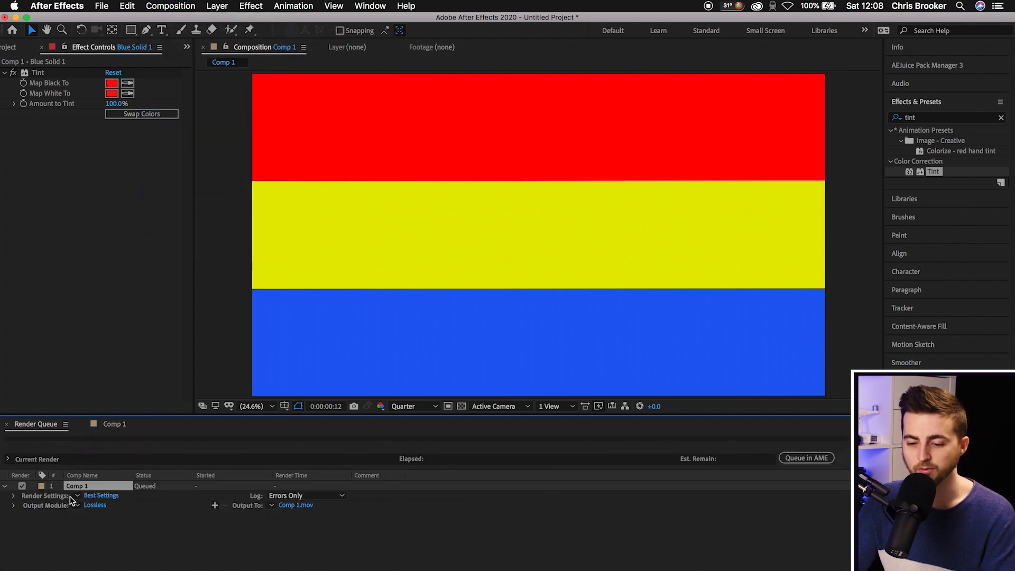
# - Review the Render Settings for Comp 1 and keep Best Settings
pyautogui.click(101, 495)
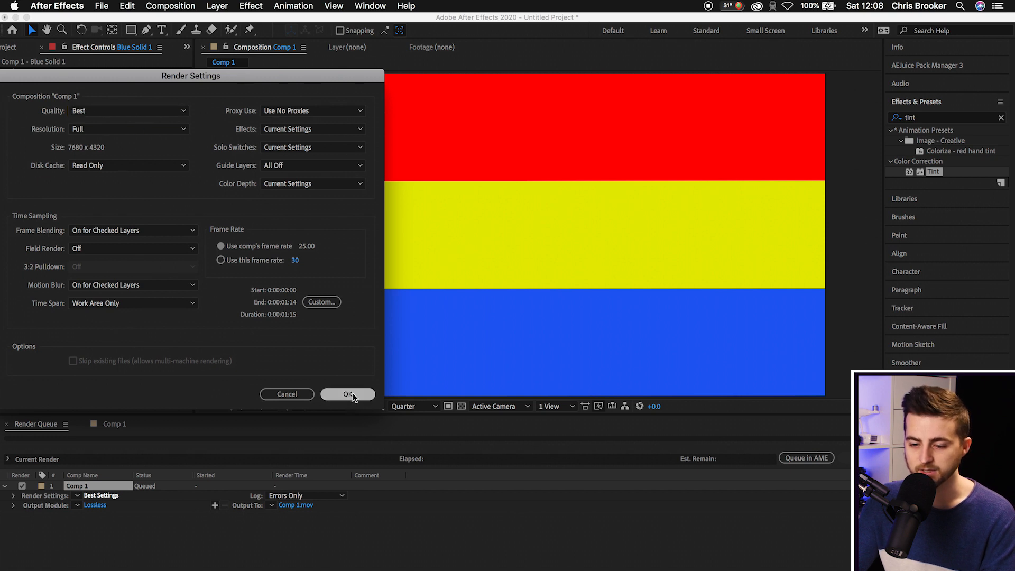
pyautogui.click(348, 395)
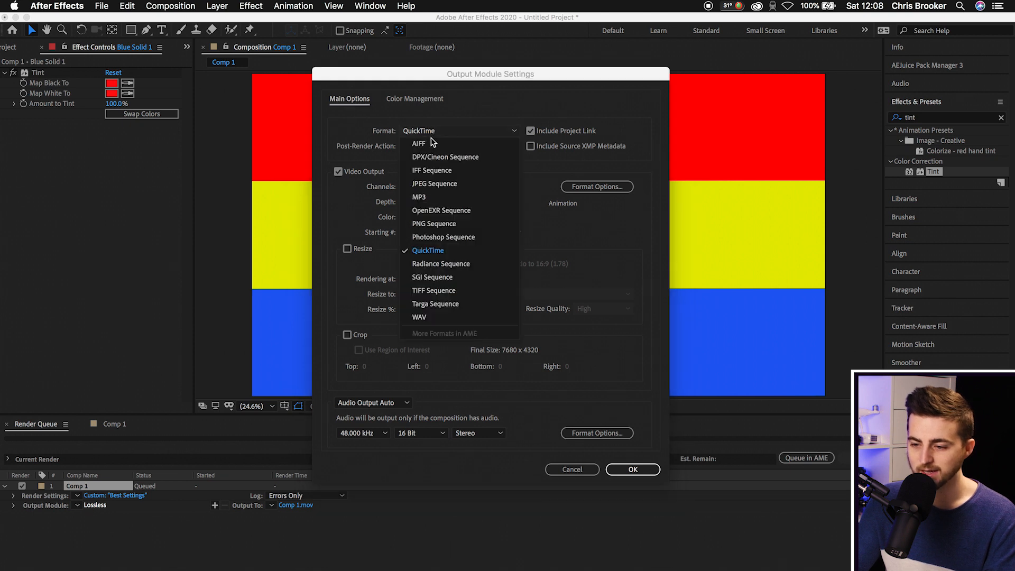
# - Set the Output Module to QuickTime with RGB + Alpha channels at full size, Resize off
pyautogui.click(428, 250)
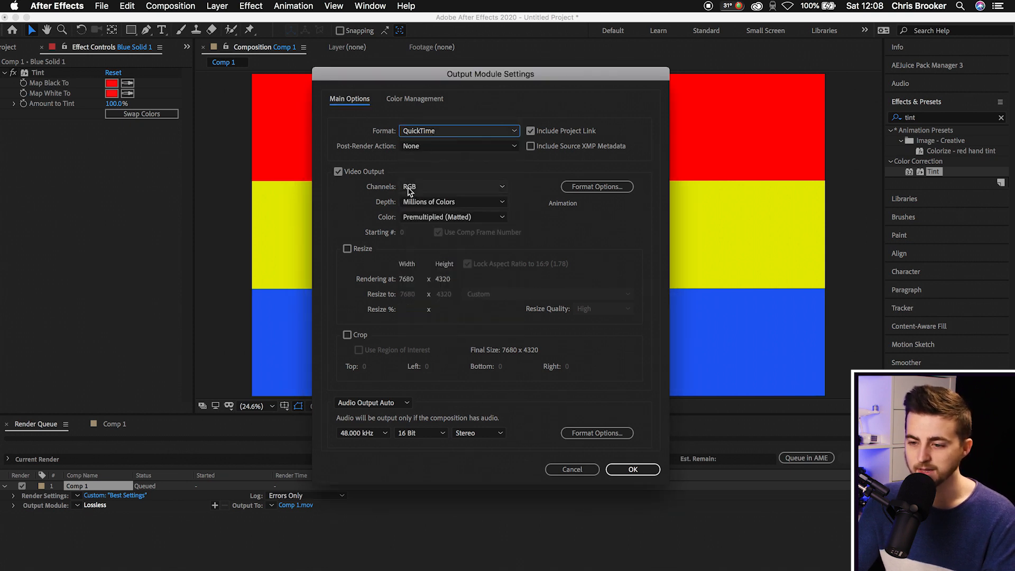
pyautogui.click(453, 186)
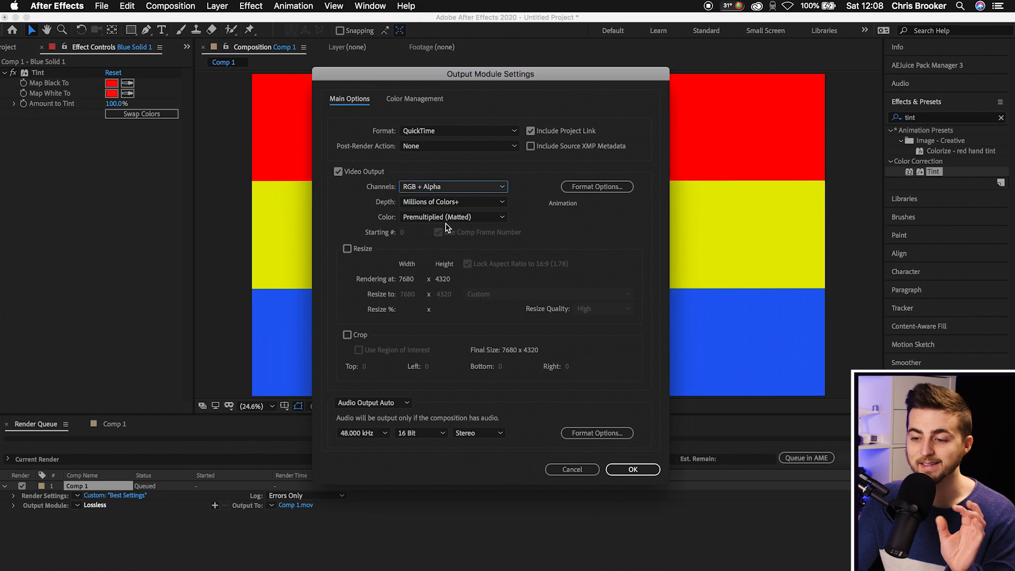
pyautogui.moveTo(449, 194)
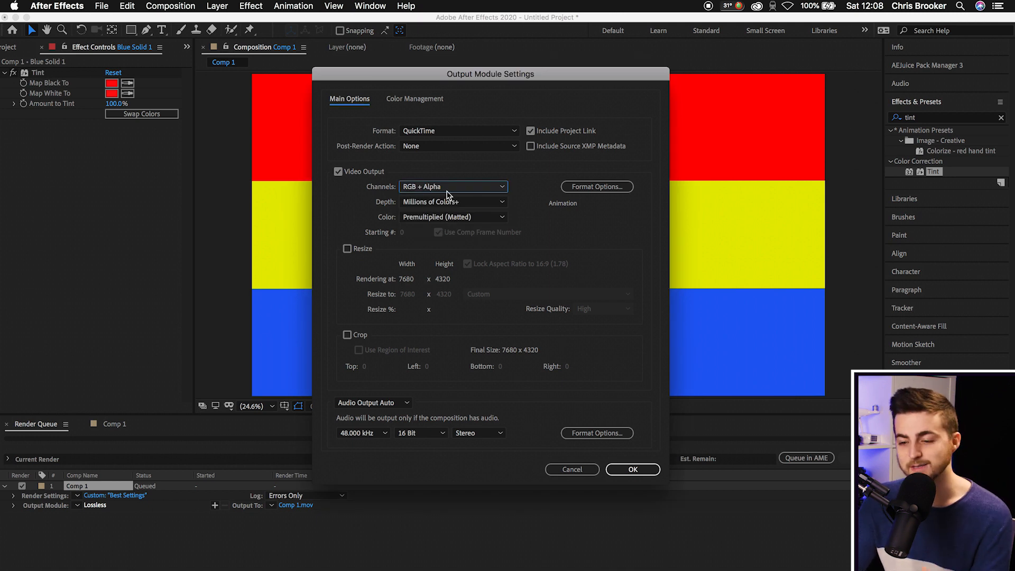
pyautogui.click(453, 186)
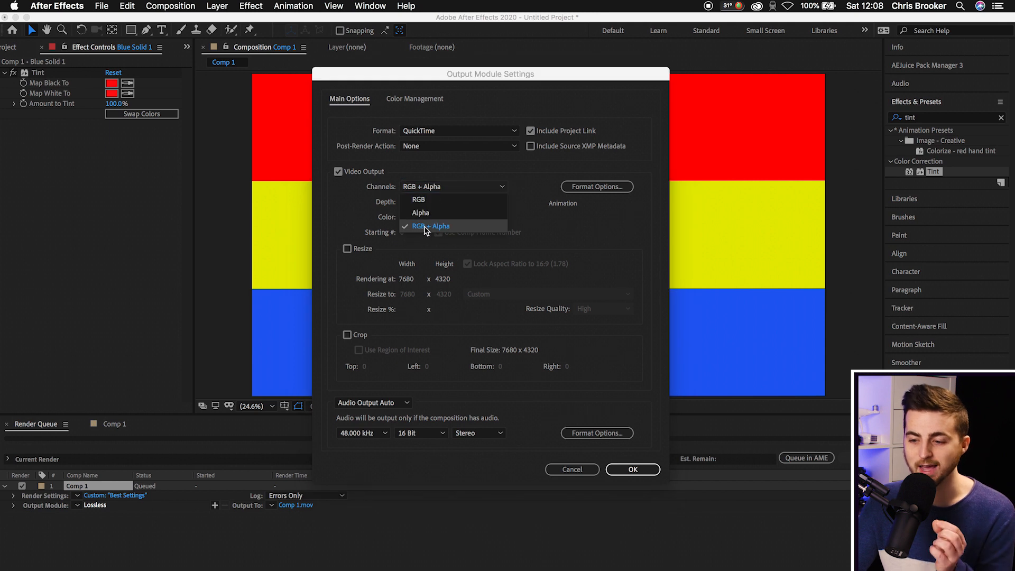
pyautogui.click(432, 225)
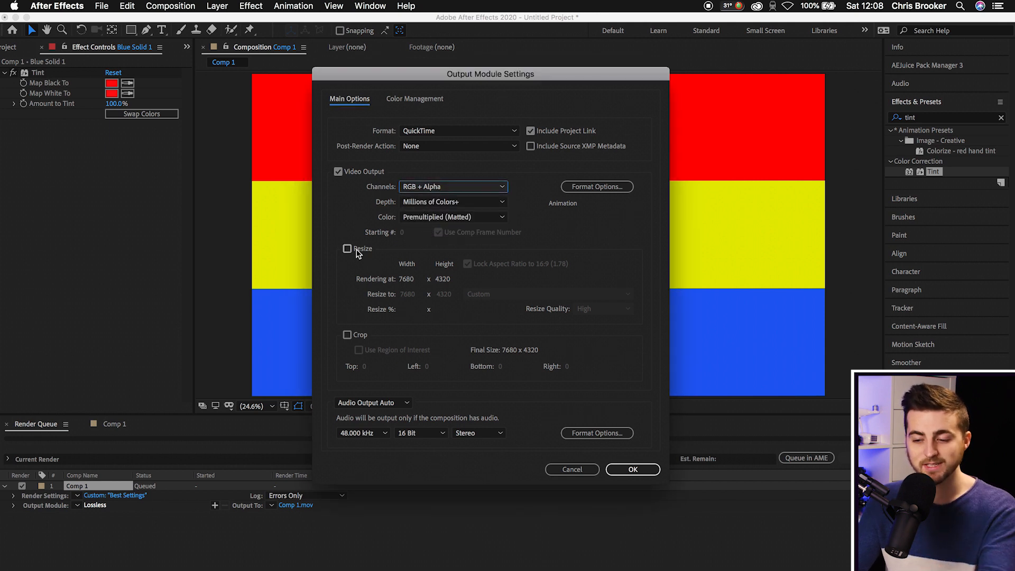
pyautogui.click(348, 249)
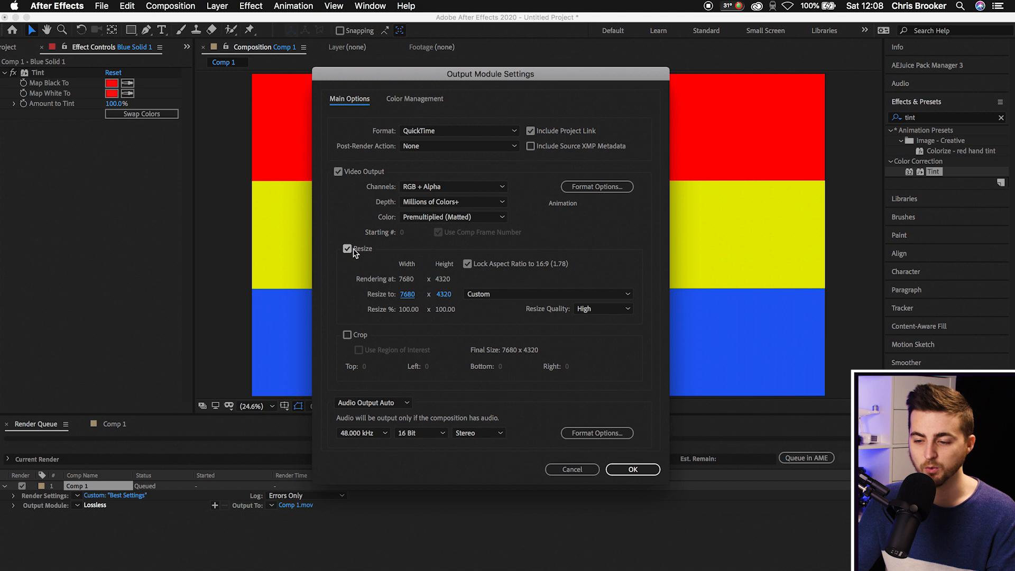
pyautogui.click(347, 249)
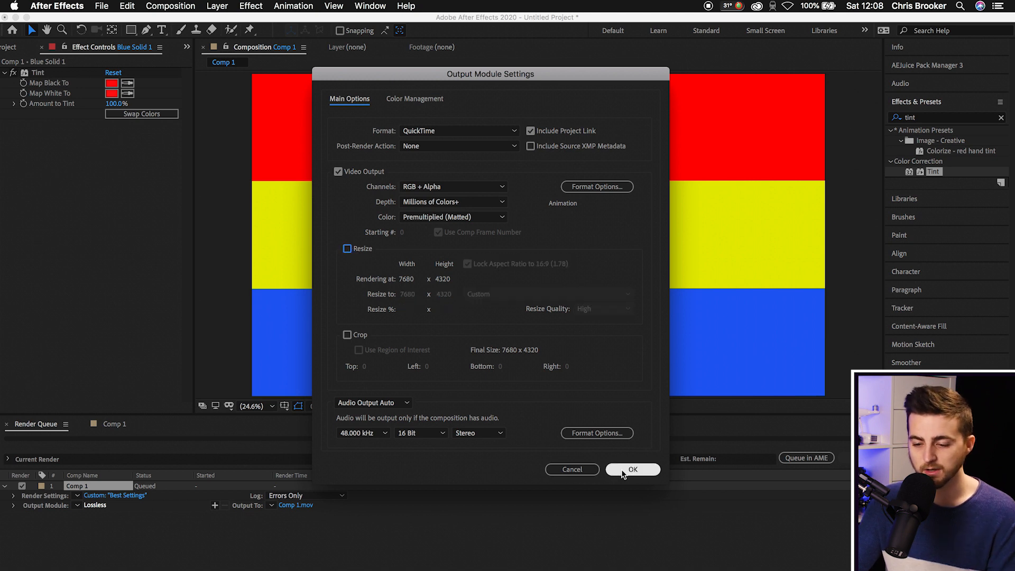
pyautogui.click(632, 469)
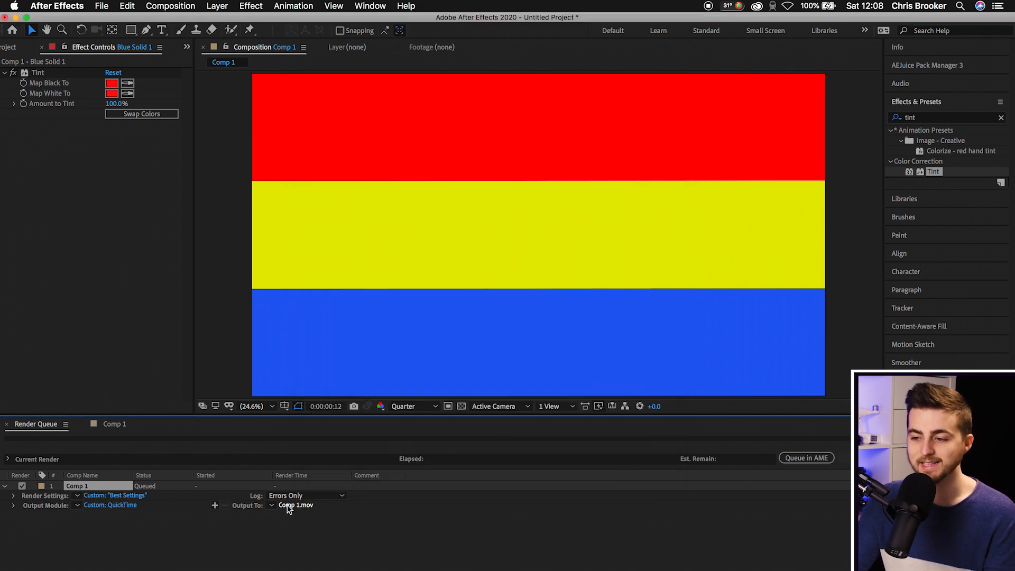
# - Choose the Output To location for Comp 1.mov, browsing to a folder on the Desktop
pyautogui.click(296, 505)
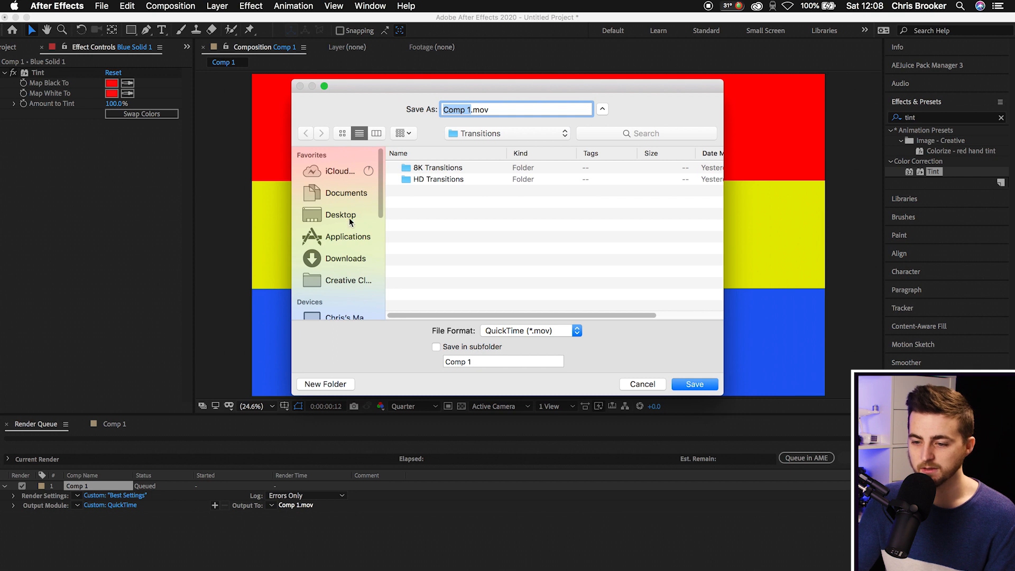
pyautogui.click(341, 214)
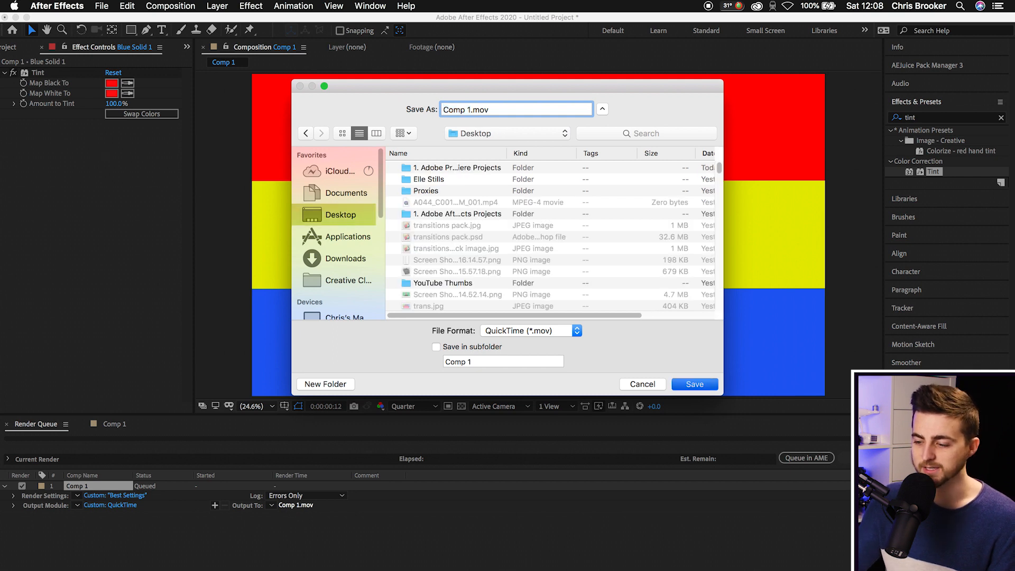
pyautogui.click(694, 384)
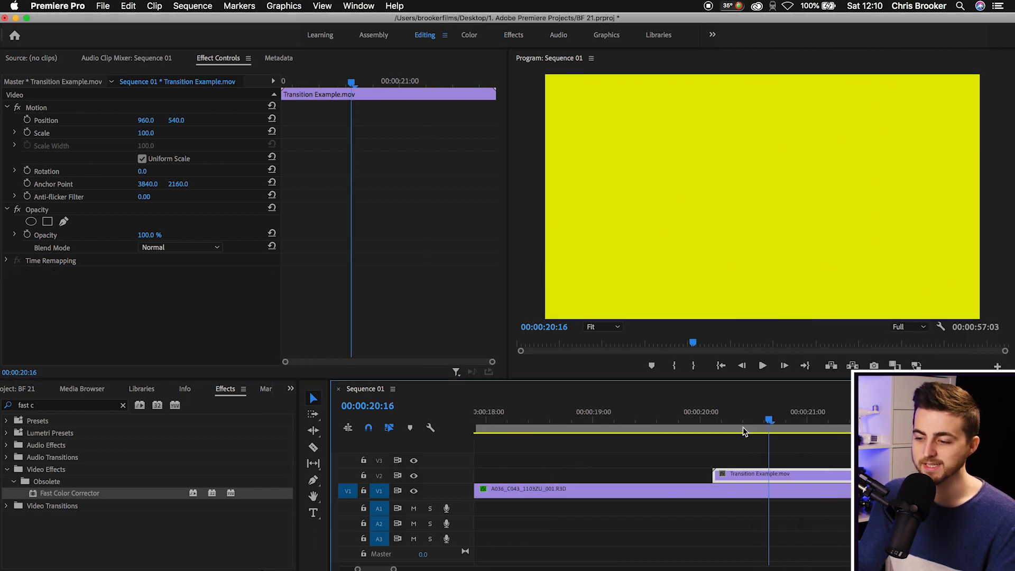
# - Scale the Transition Example.mov clip to 25 in Effect Controls, then select the next V1 footage clip
pyautogui.click(796, 431)
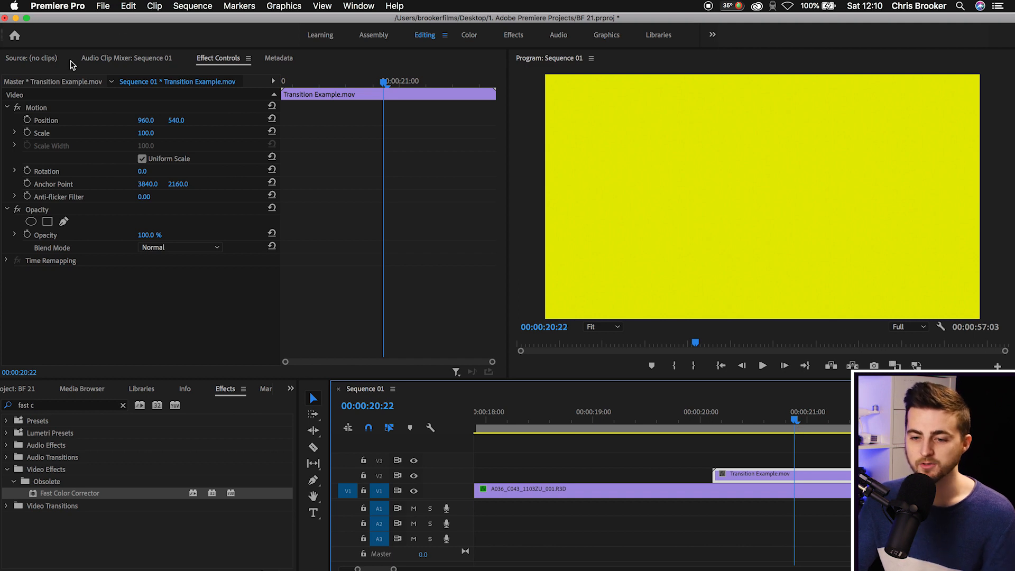
pyautogui.click(41, 133)
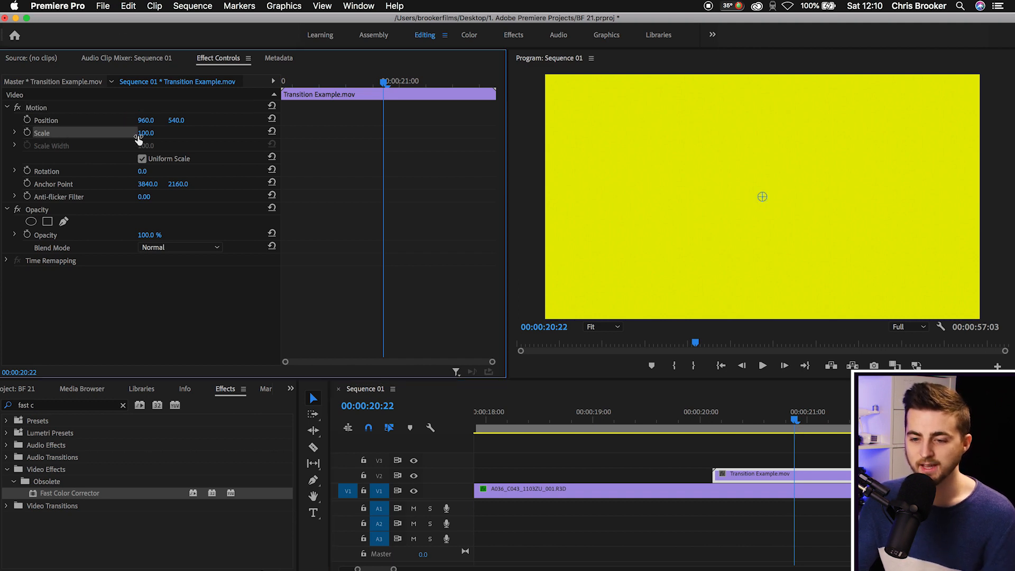
pyautogui.moveTo(155, 132); pyautogui.dragTo(129, 133)
pyautogui.write('25')
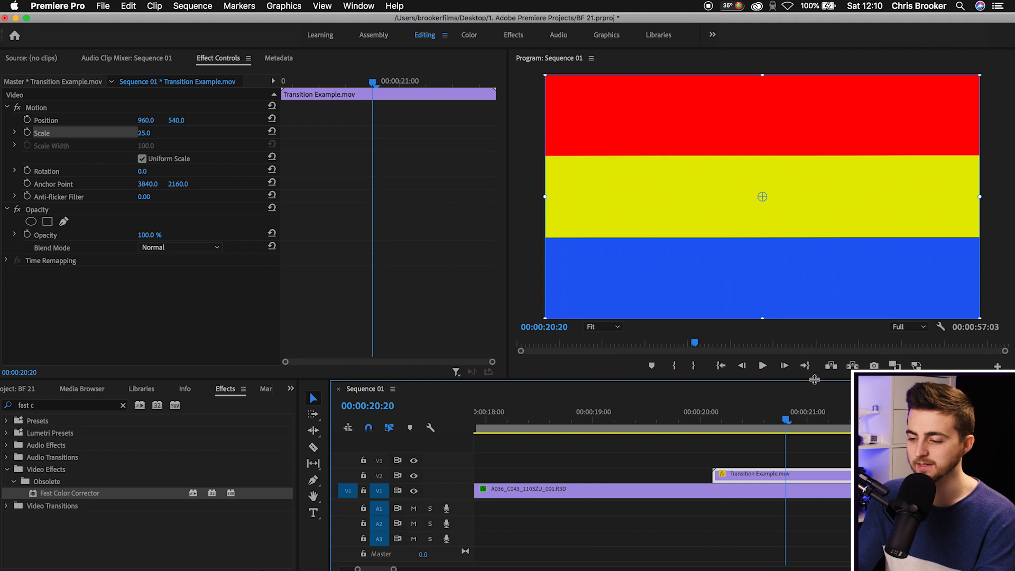
pyautogui.click(821, 488)
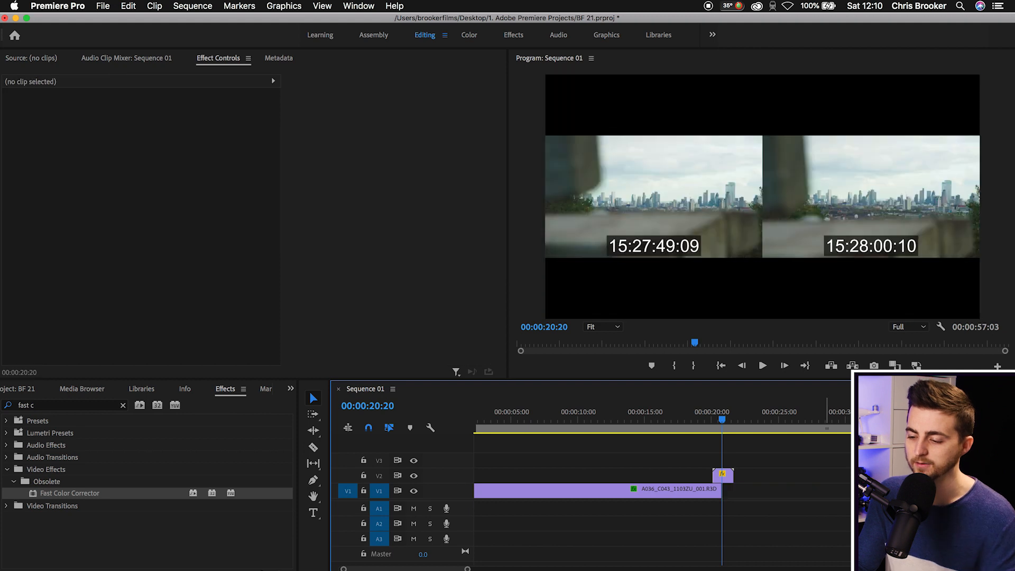
pyautogui.click(787, 489)
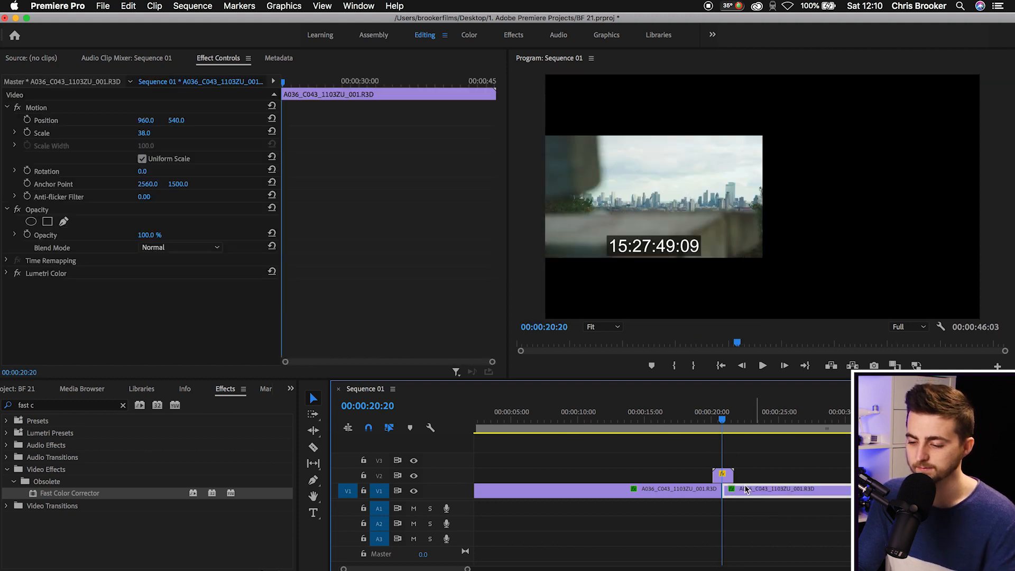